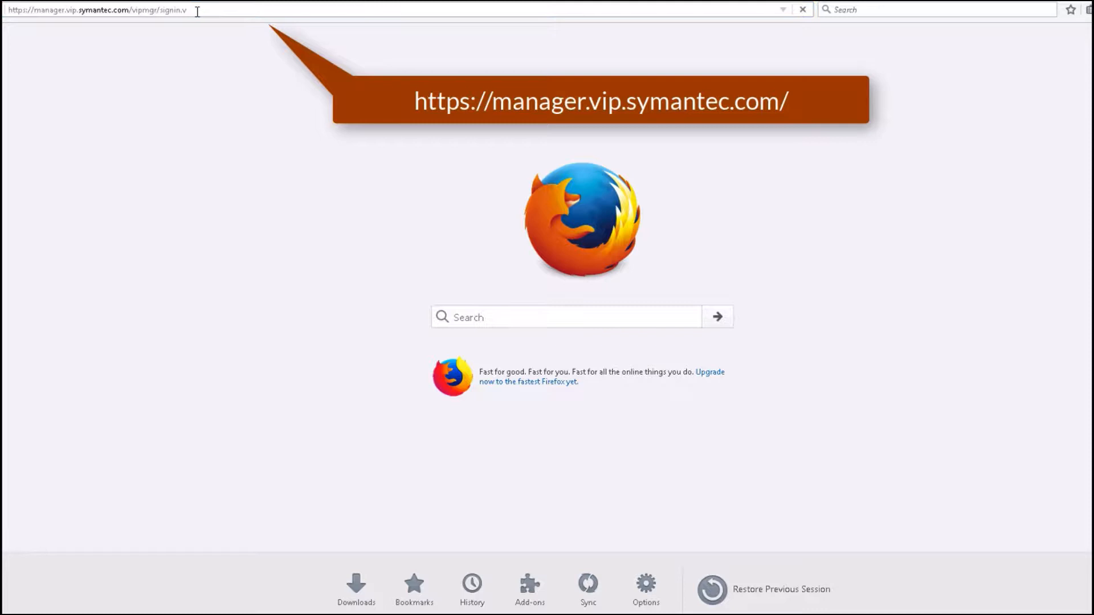
Sign in at manager.vip.symantec.com, paste the VIP security code and continue to the Dashboard
{"action": "key", "text": "Return"}
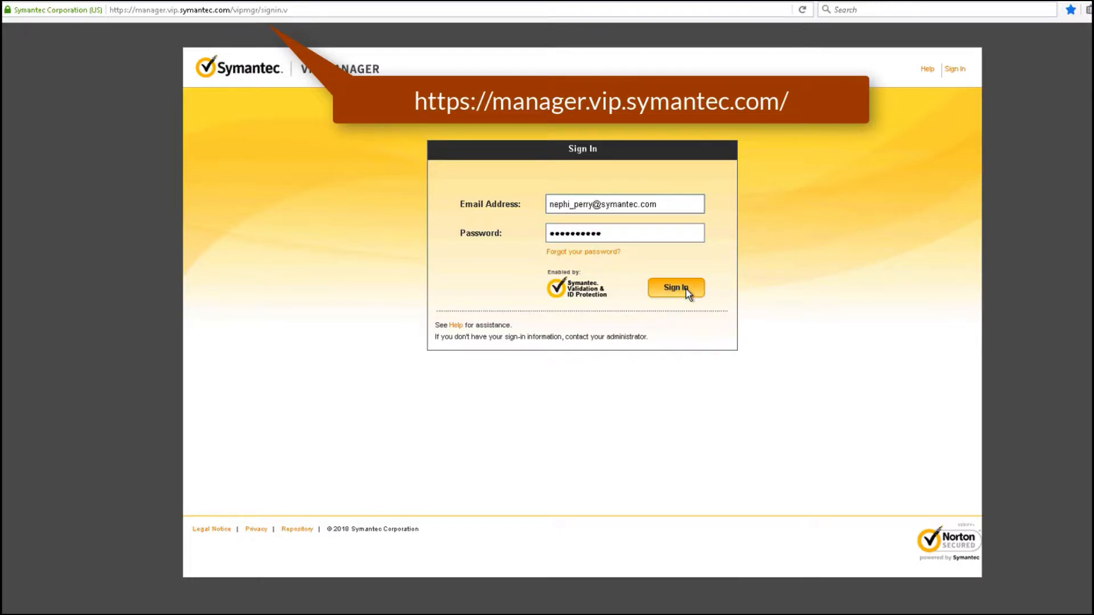
{"action": "left_click", "coordinate": [675, 288]}
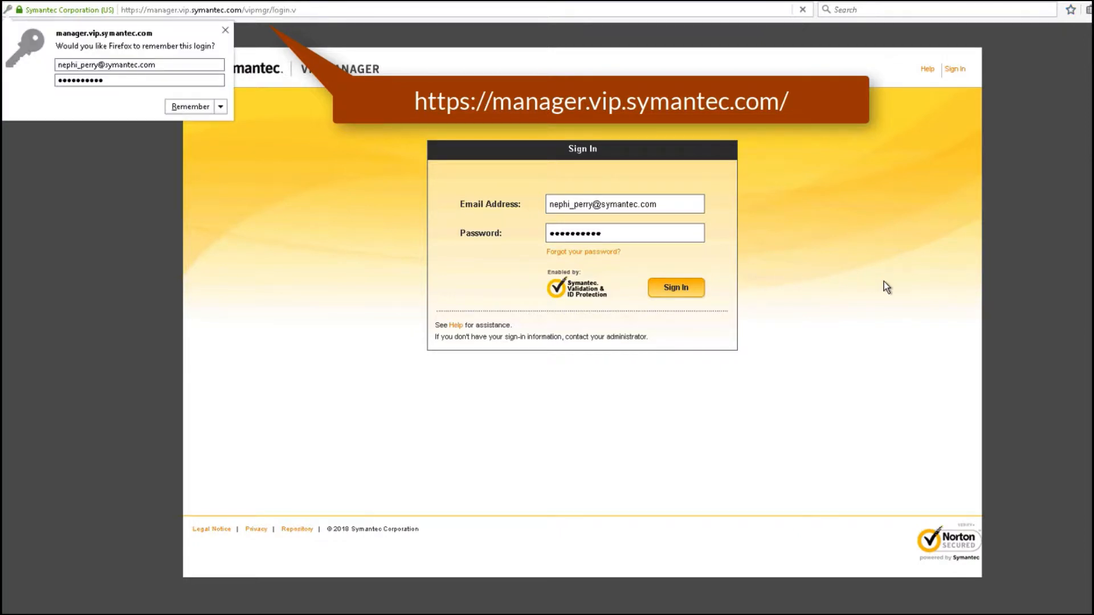
{"action": "left_click", "coordinate": [674, 287]}
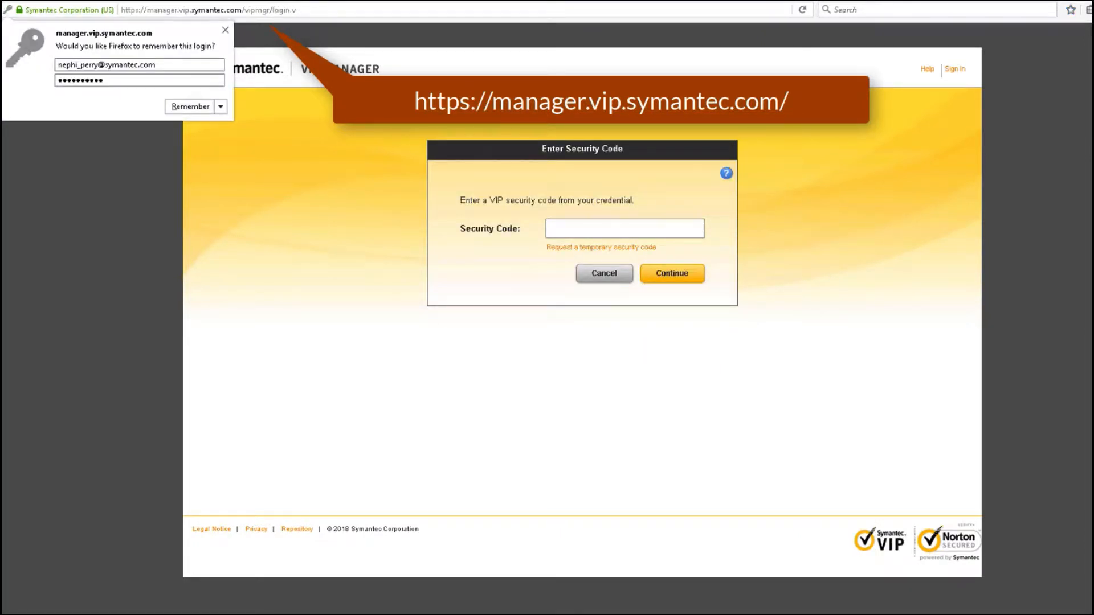
{"action": "right_click", "coordinate": [625, 228]}
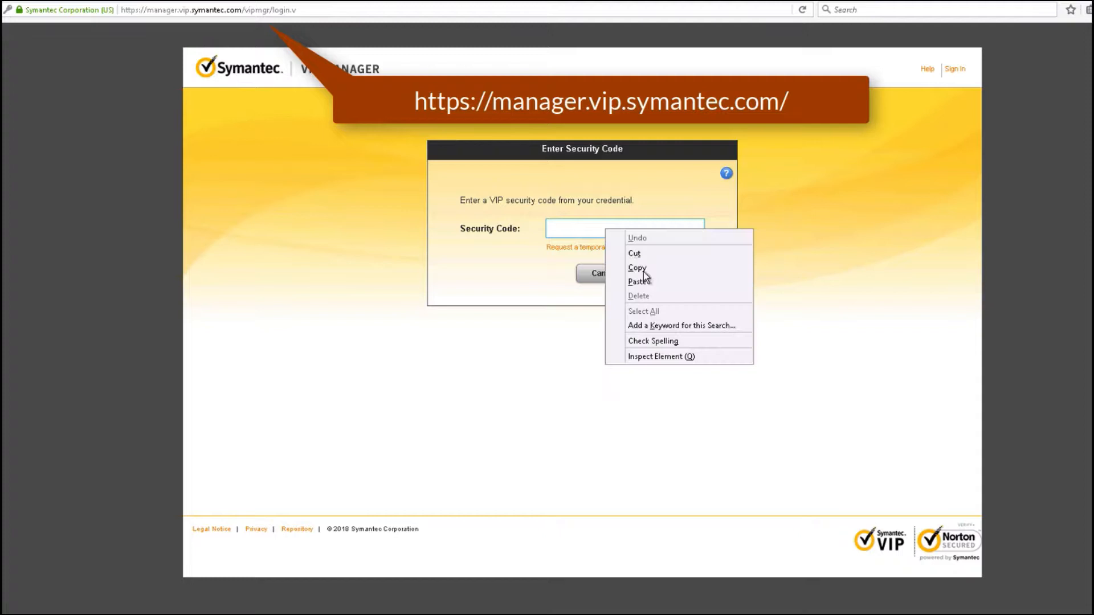
{"action": "left_click", "coordinate": [638, 281]}
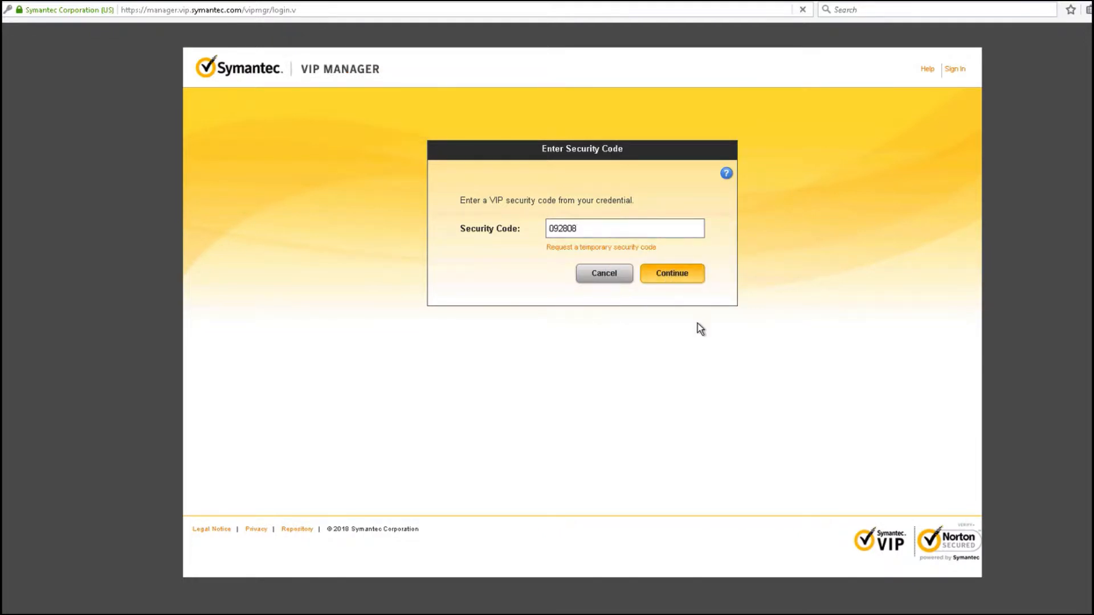
{"action": "left_click", "coordinate": [671, 273]}
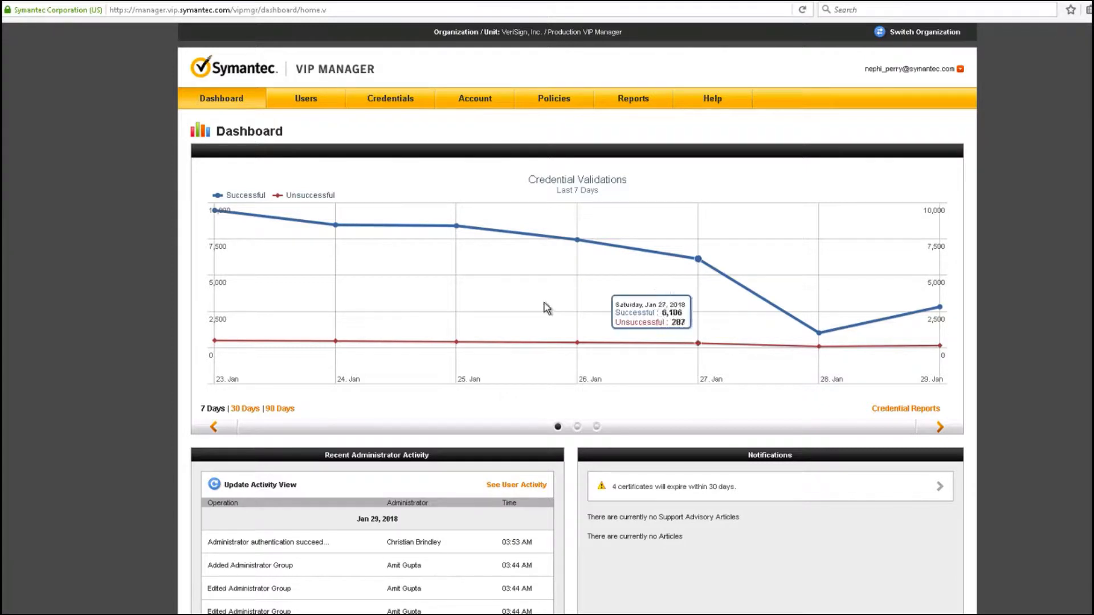
{"action": "mouse_move", "coordinate": [475, 98]}
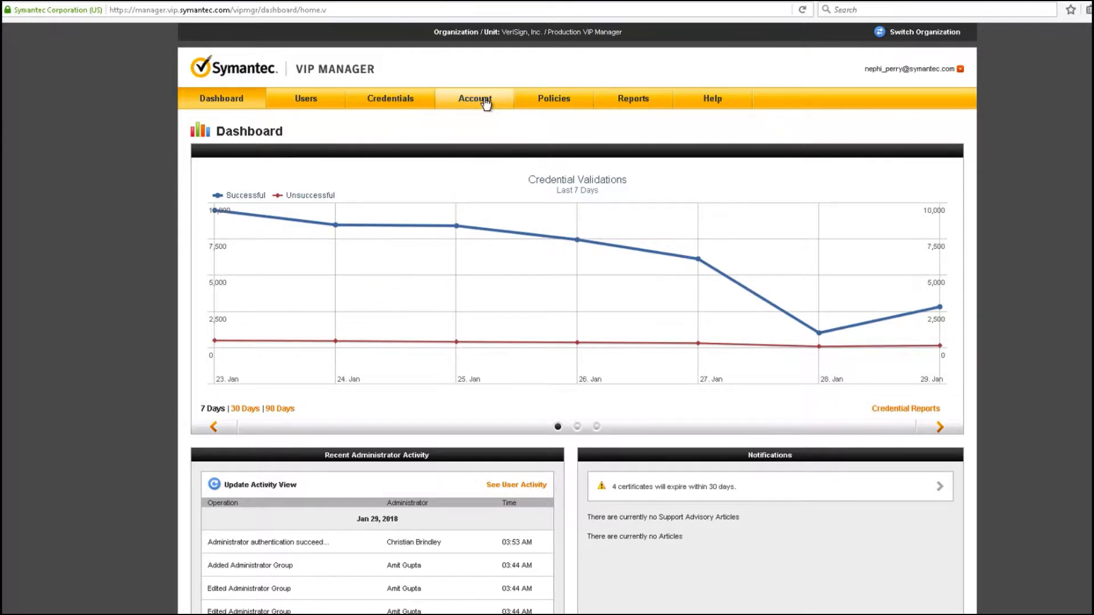
From the Account download files, browse into Enterprise_Gateway and its 9.8 release folder
{"action": "left_click", "coordinate": [474, 98]}
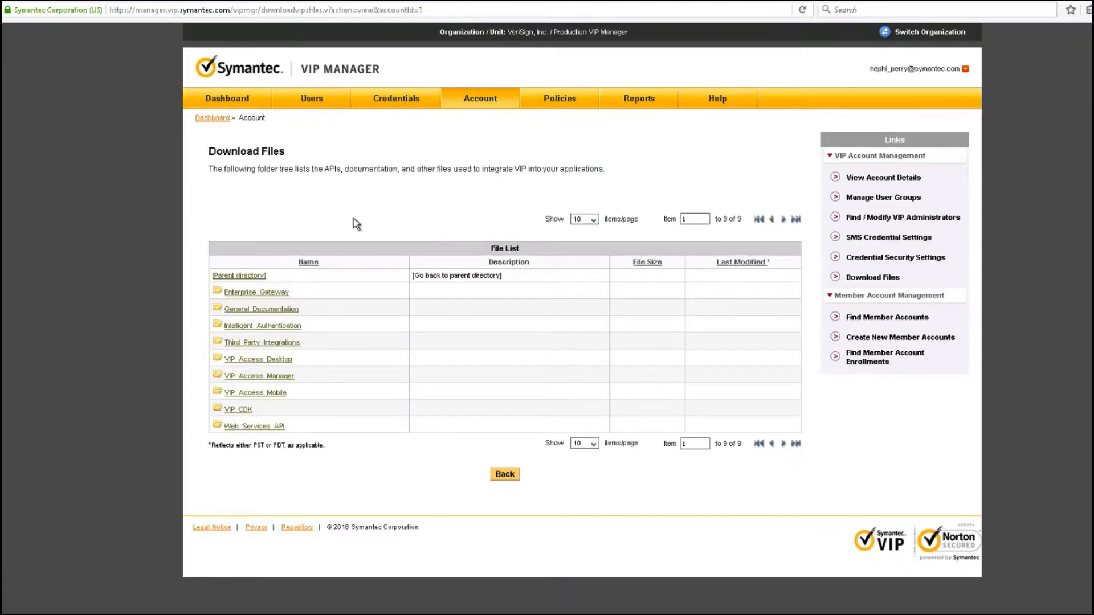
{"action": "mouse_move", "coordinate": [255, 296]}
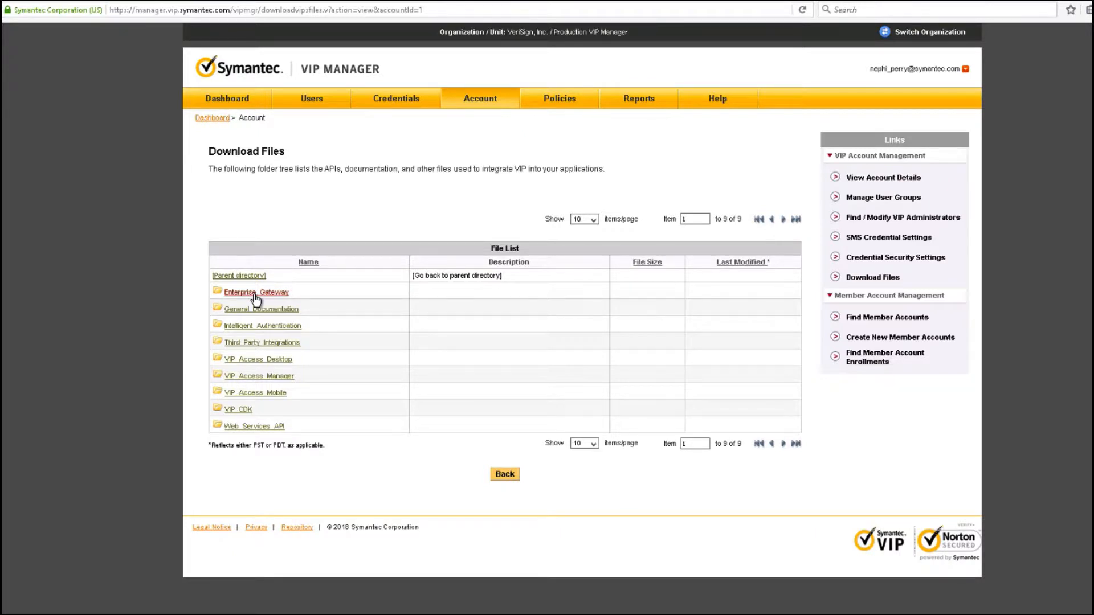
{"action": "left_click", "coordinate": [255, 292]}
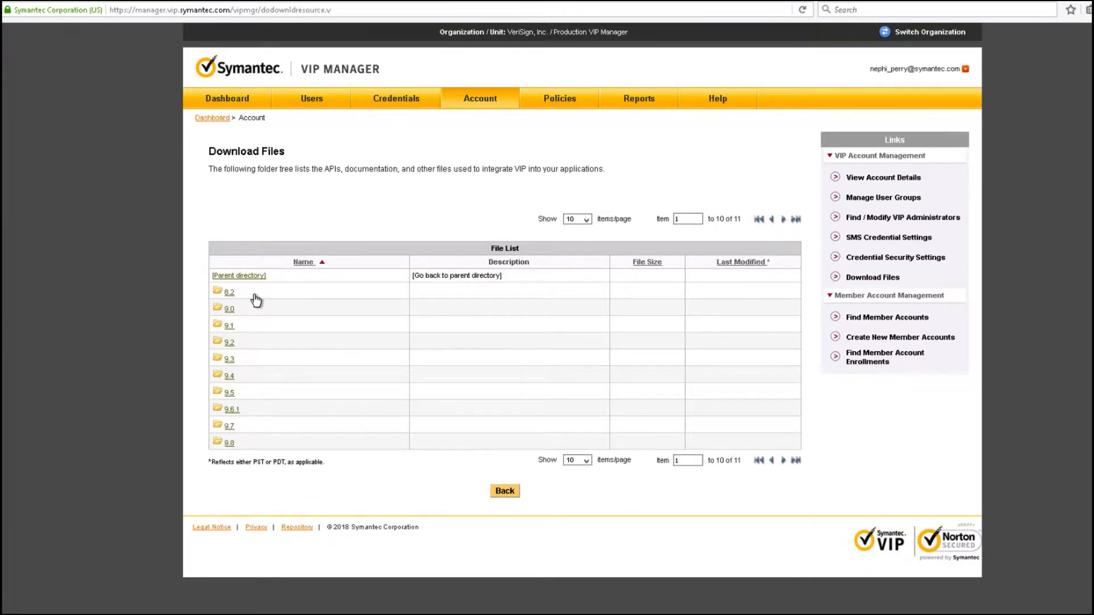
{"action": "mouse_move", "coordinate": [230, 453]}
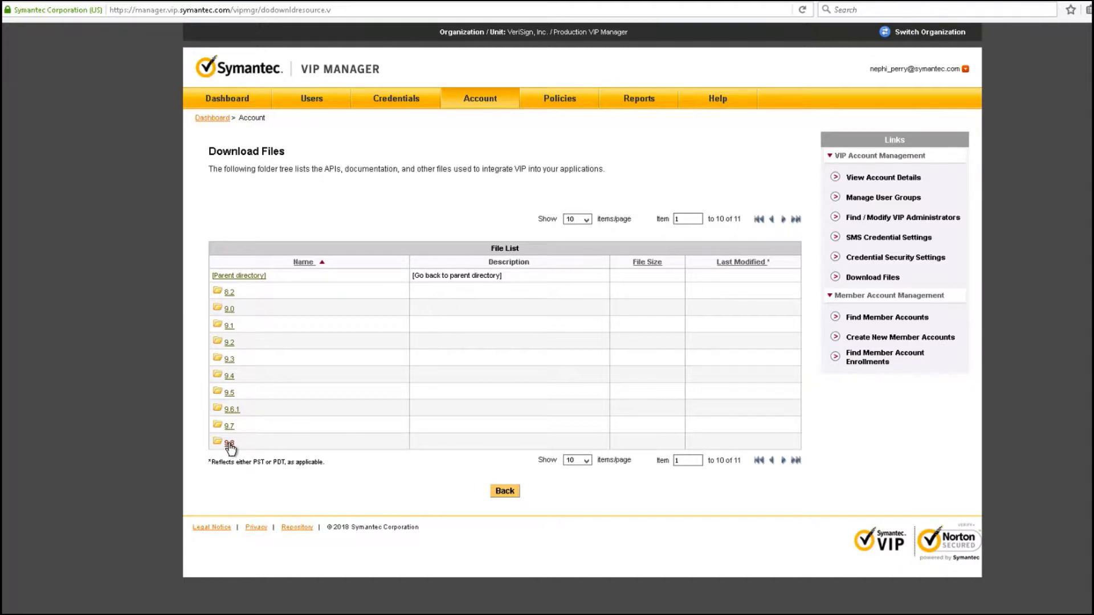
{"action": "left_click", "coordinate": [229, 443]}
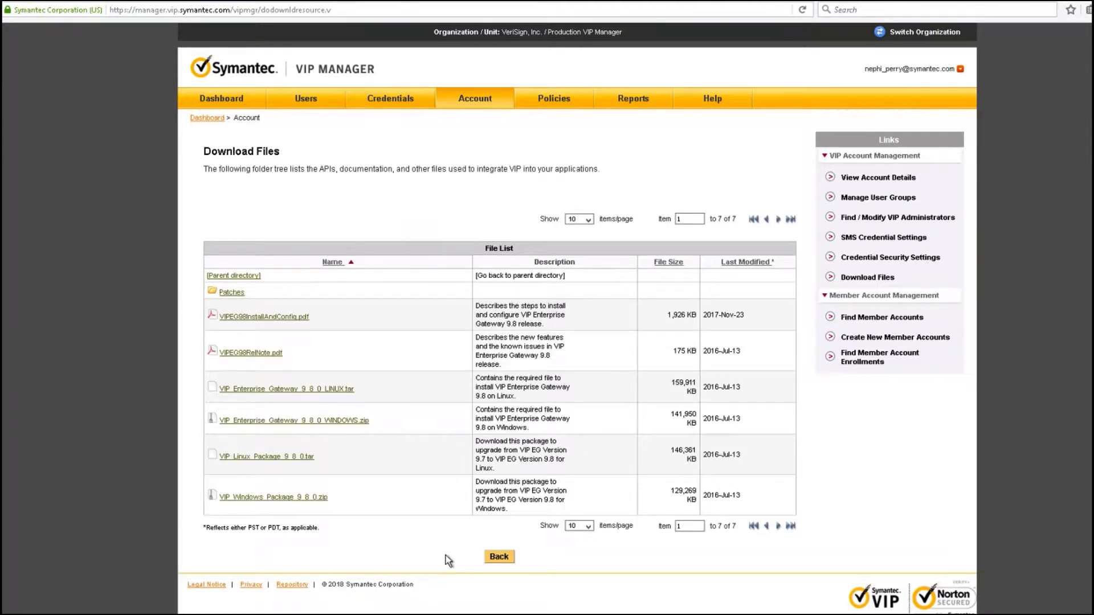
{"action": "mouse_move", "coordinate": [345, 514]}
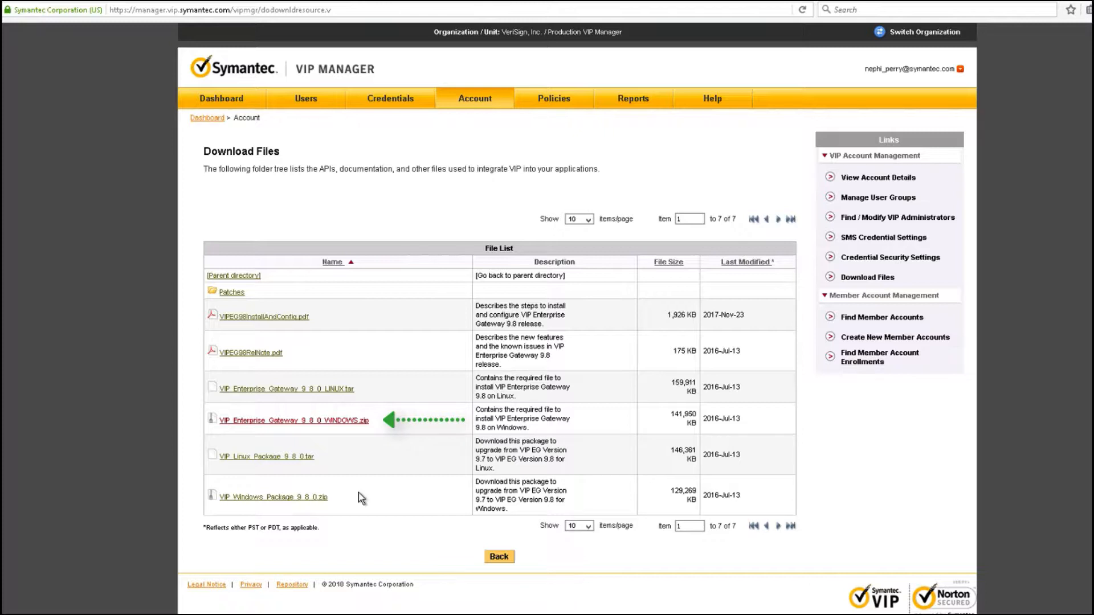
Save VIP_Enterprise_Gateway_9_8_0_WINDOWS.zip and VIPEG98InstallAndConfig.pdf to disk
{"action": "left_click", "coordinate": [292, 419]}
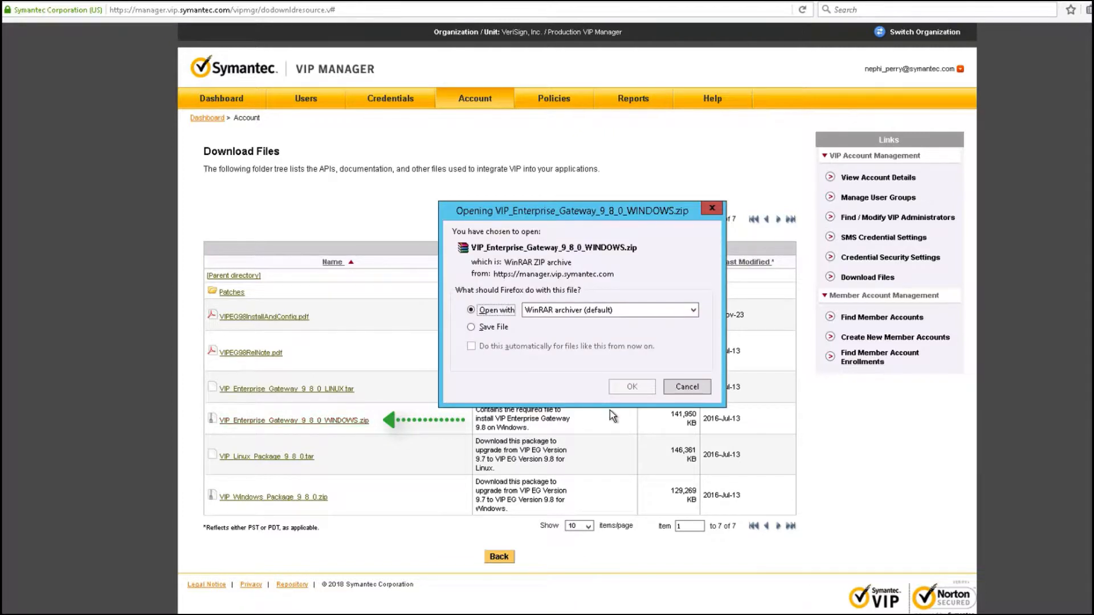
{"action": "left_click", "coordinate": [686, 386]}
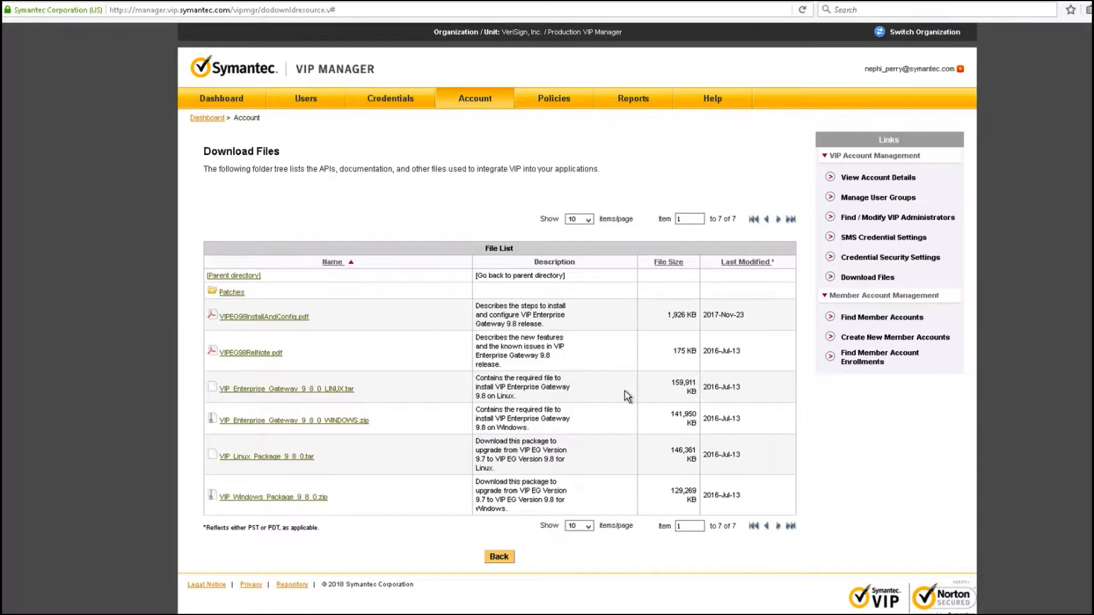
{"action": "left_click", "coordinate": [264, 316]}
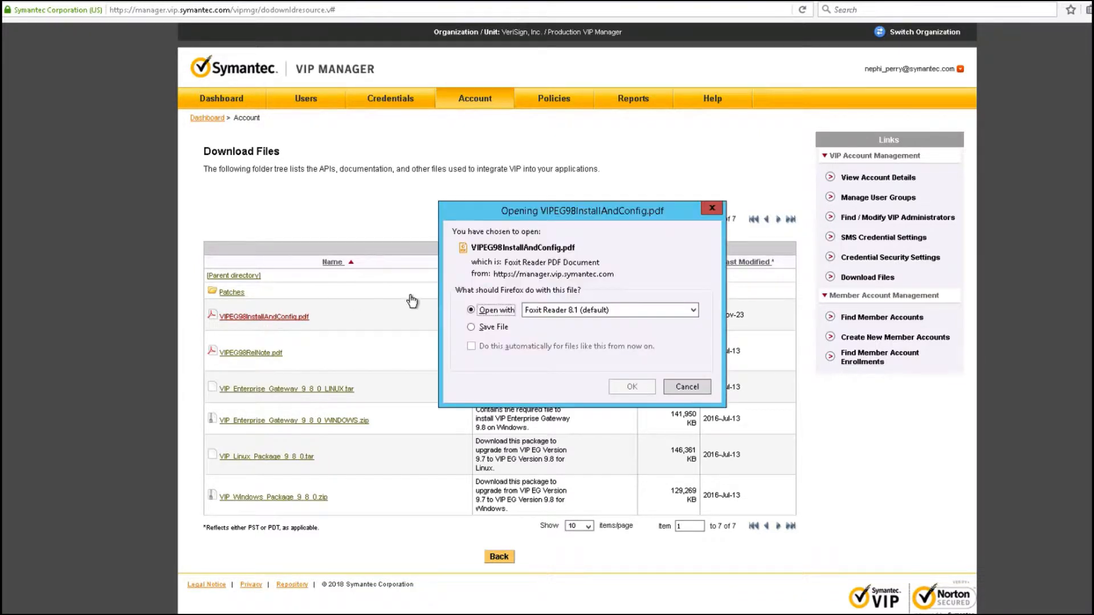
{"action": "left_click", "coordinate": [472, 327]}
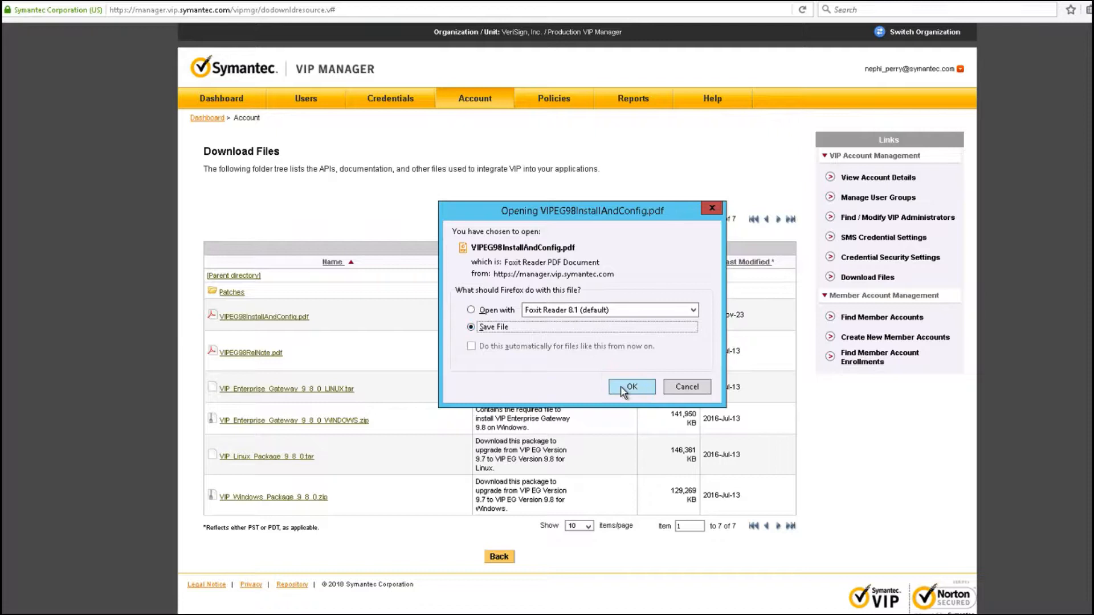
{"action": "left_click", "coordinate": [630, 386]}
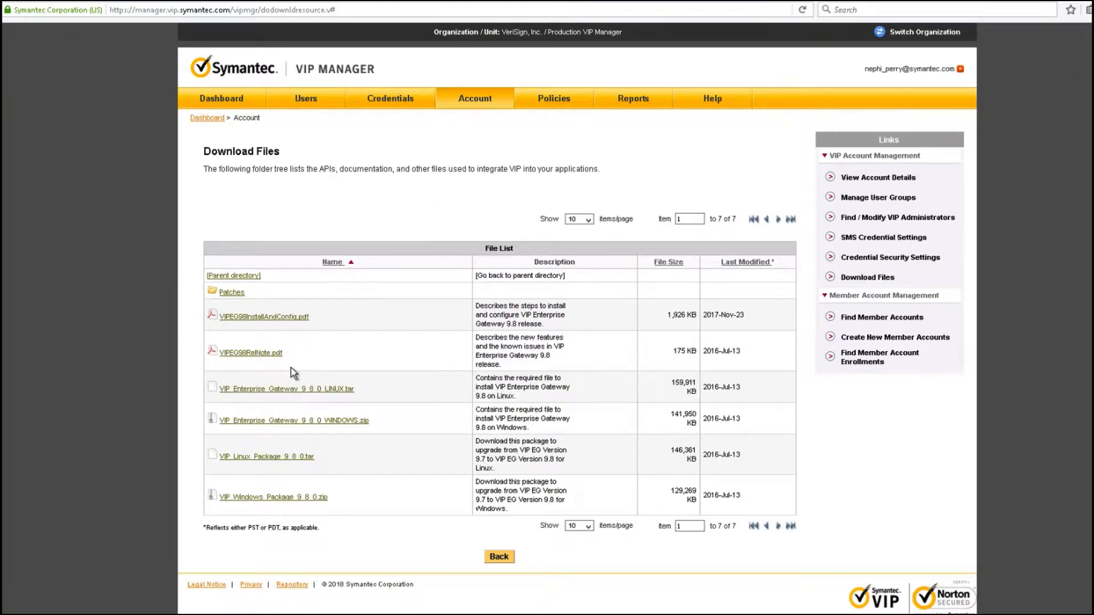
{"action": "mouse_move", "coordinate": [218, 316]}
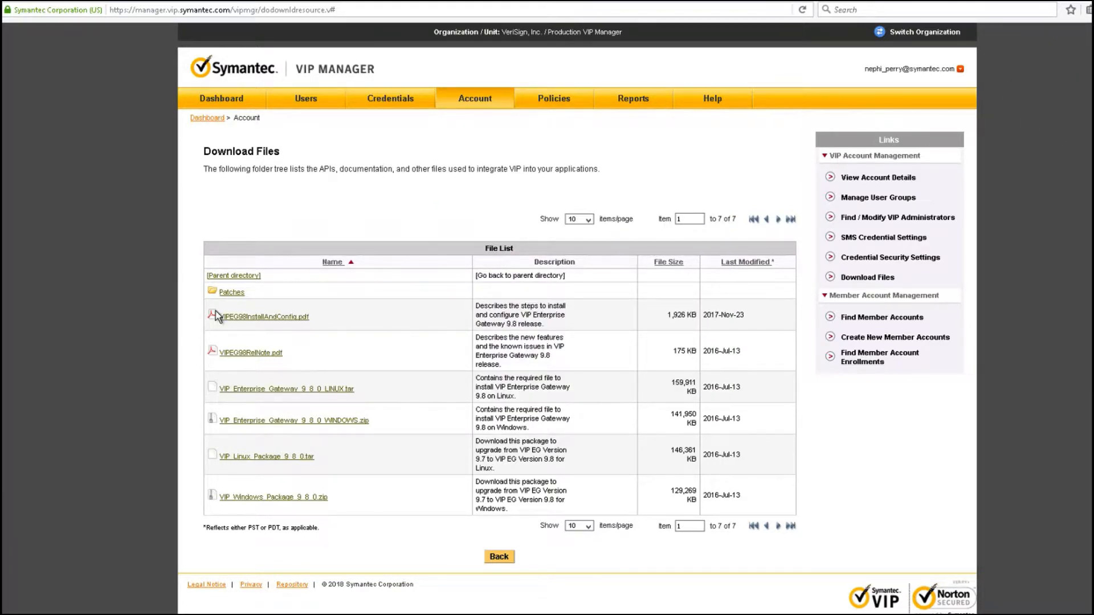
{"action": "mouse_move", "coordinate": [227, 299]}
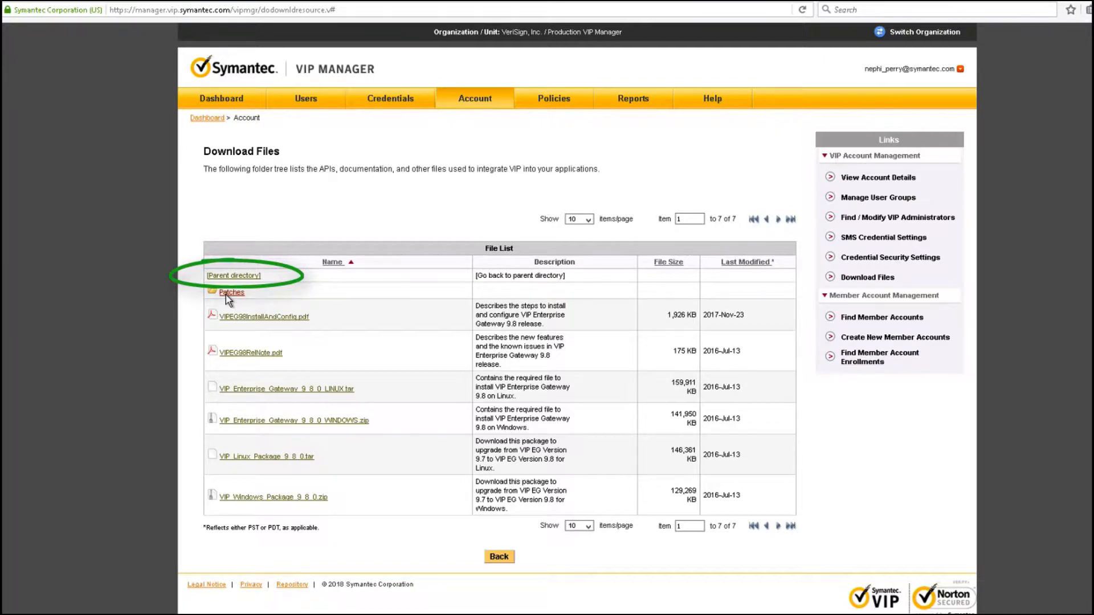
From the Patches folder, save VIPEG982UpgradeGuide.pdf and the 9.8.2 Windows upgrade zip
{"action": "left_click", "coordinate": [230, 292]}
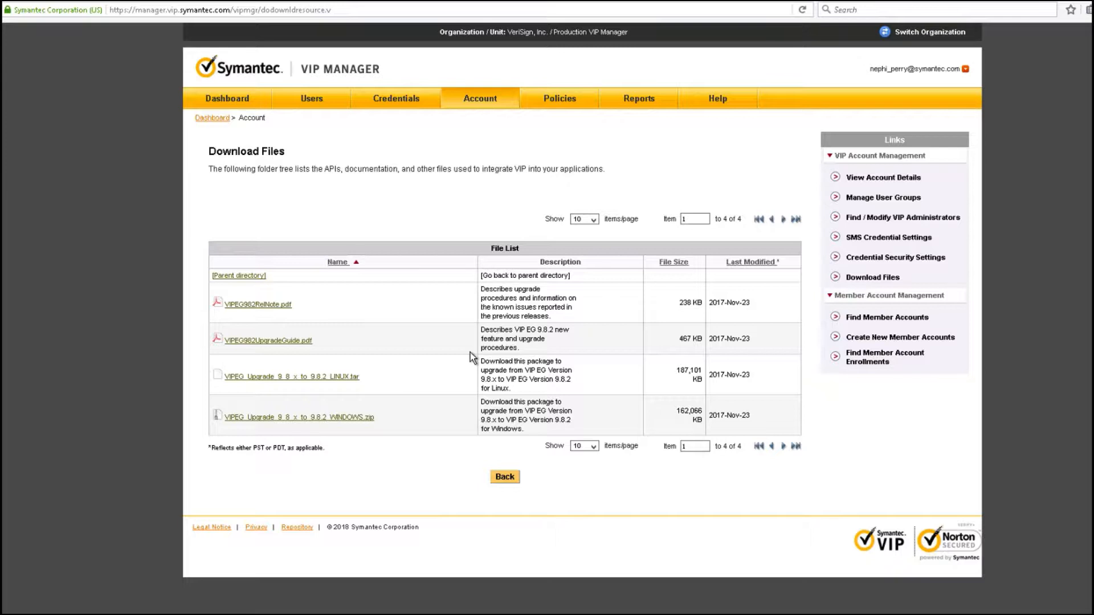
{"action": "mouse_move", "coordinate": [252, 354]}
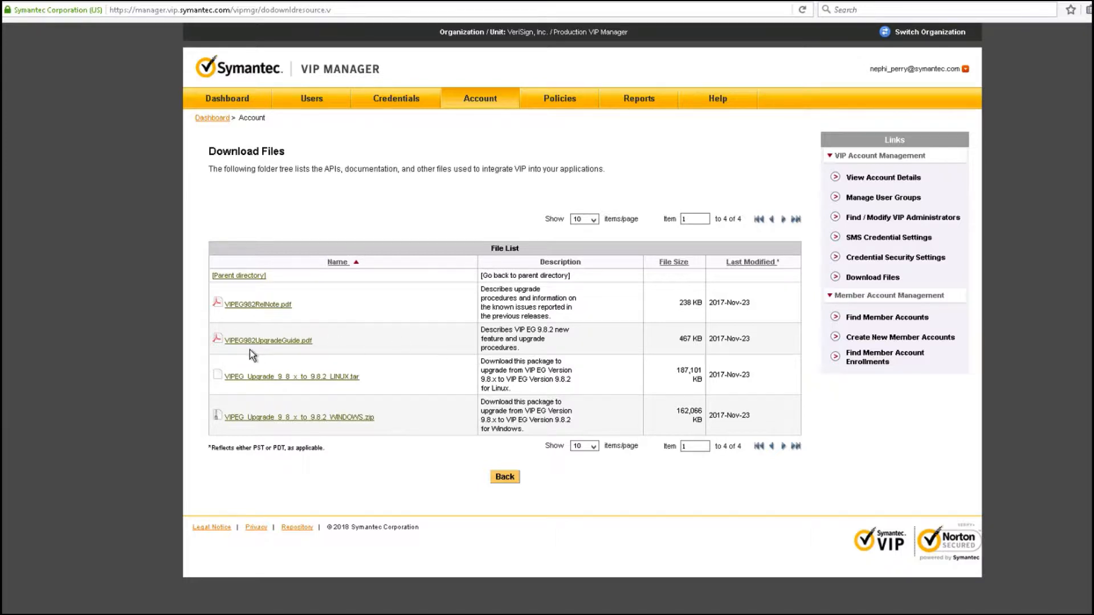
{"action": "mouse_move", "coordinate": [272, 348]}
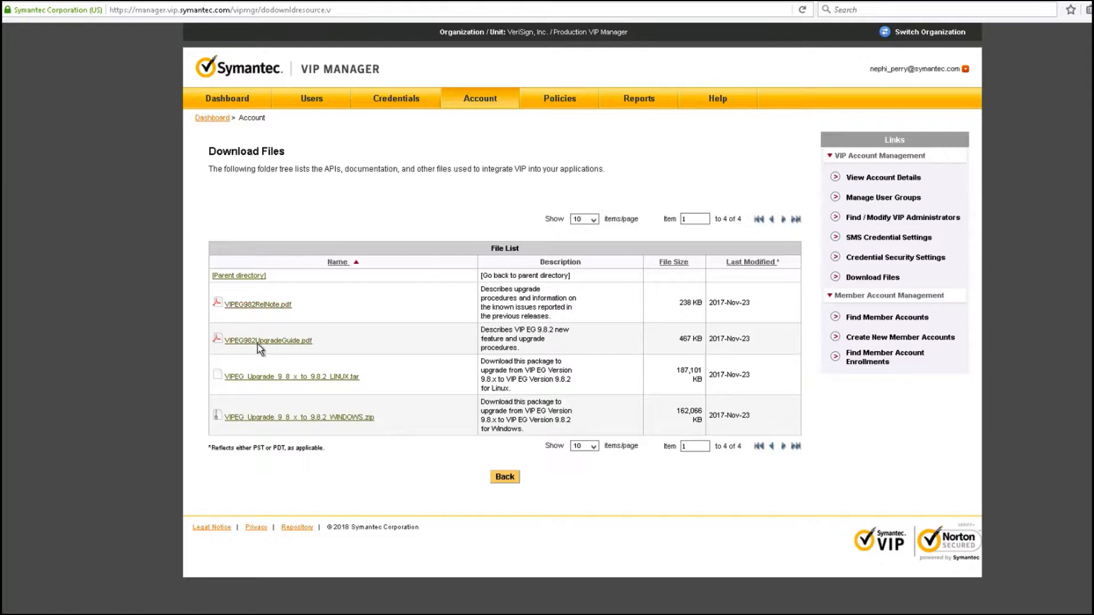
{"action": "left_click", "coordinate": [268, 341]}
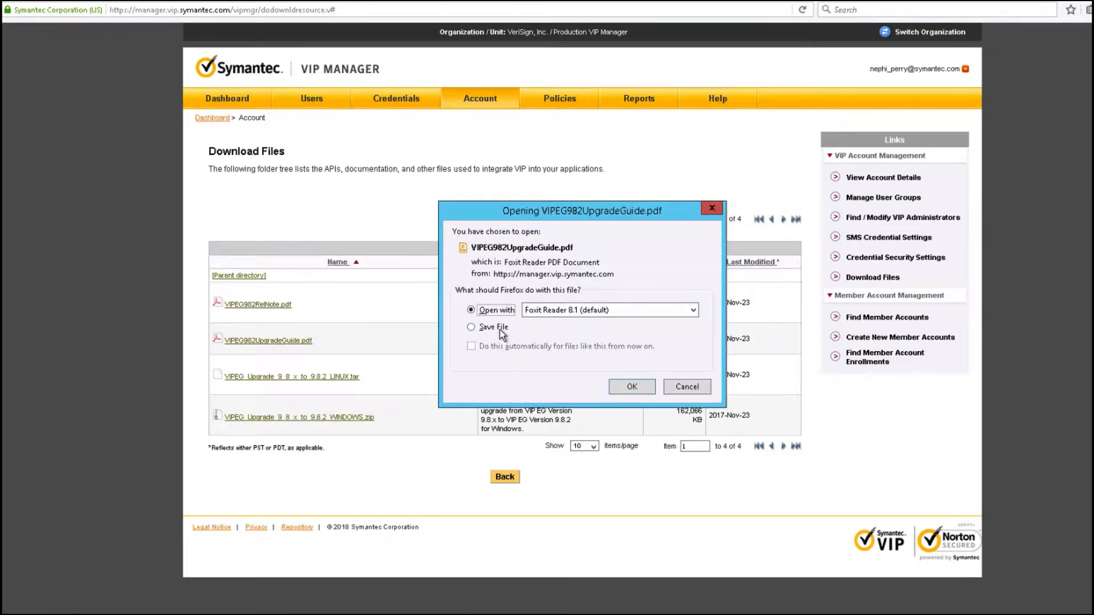
{"action": "left_click", "coordinate": [686, 386]}
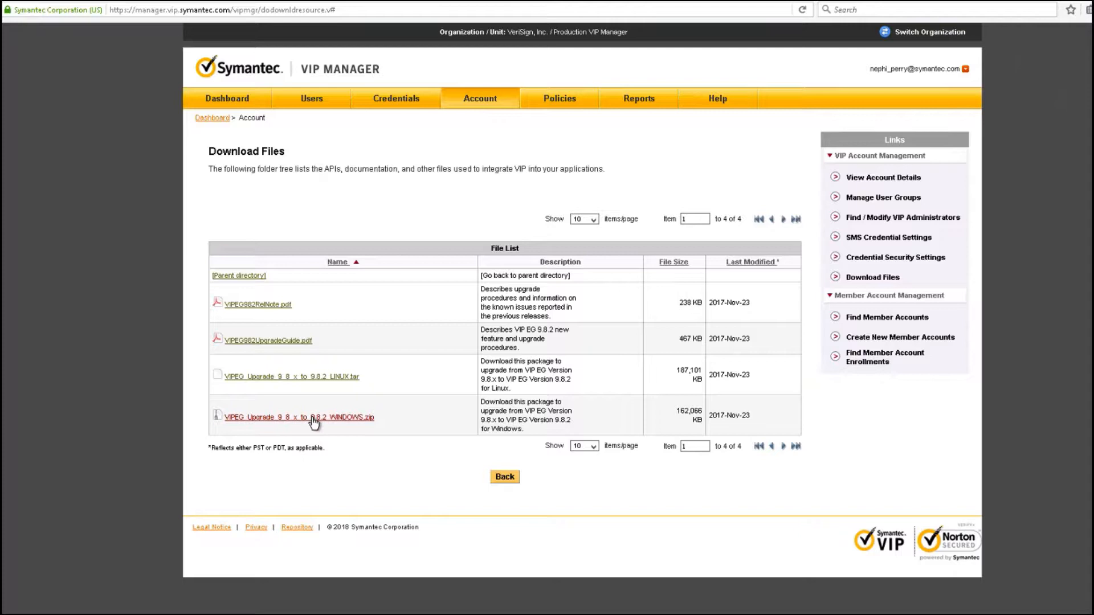
{"action": "left_click", "coordinate": [298, 416]}
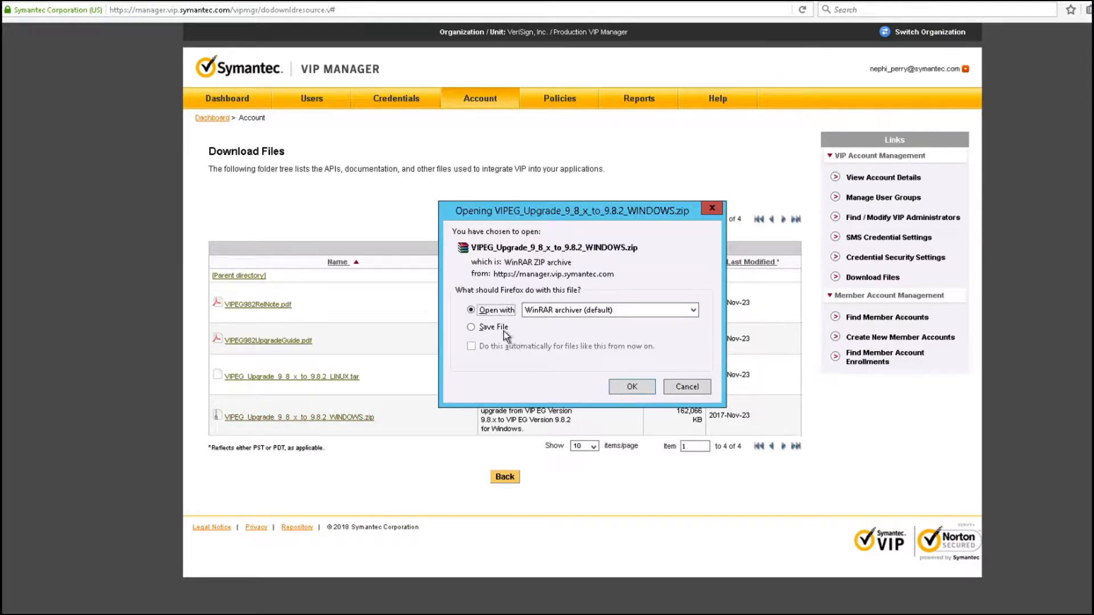
{"action": "left_click", "coordinate": [686, 387]}
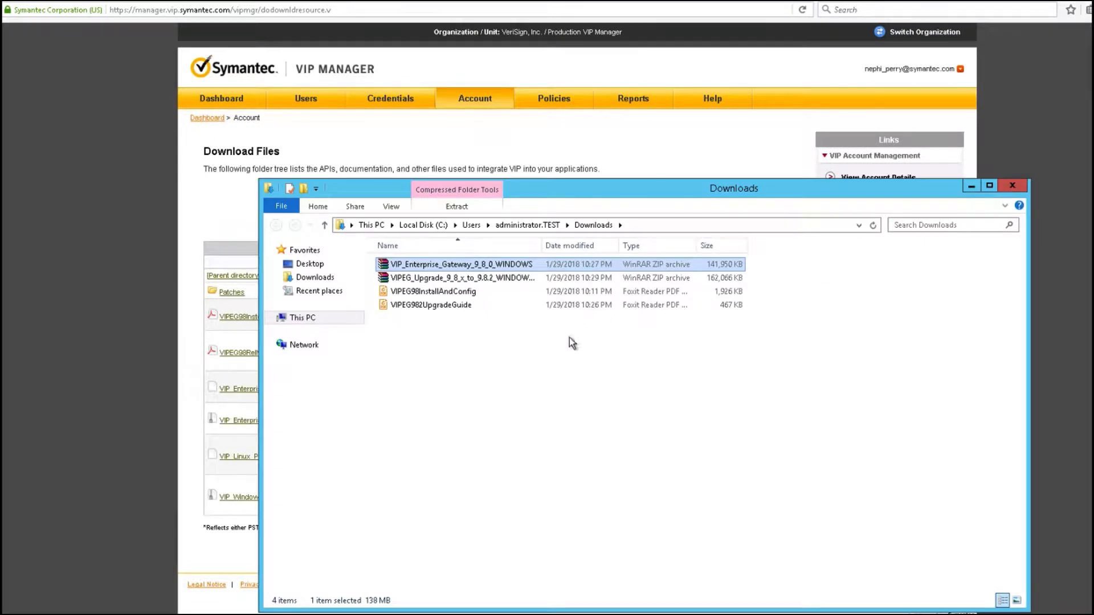
{"action": "mouse_move", "coordinate": [550, 383]}
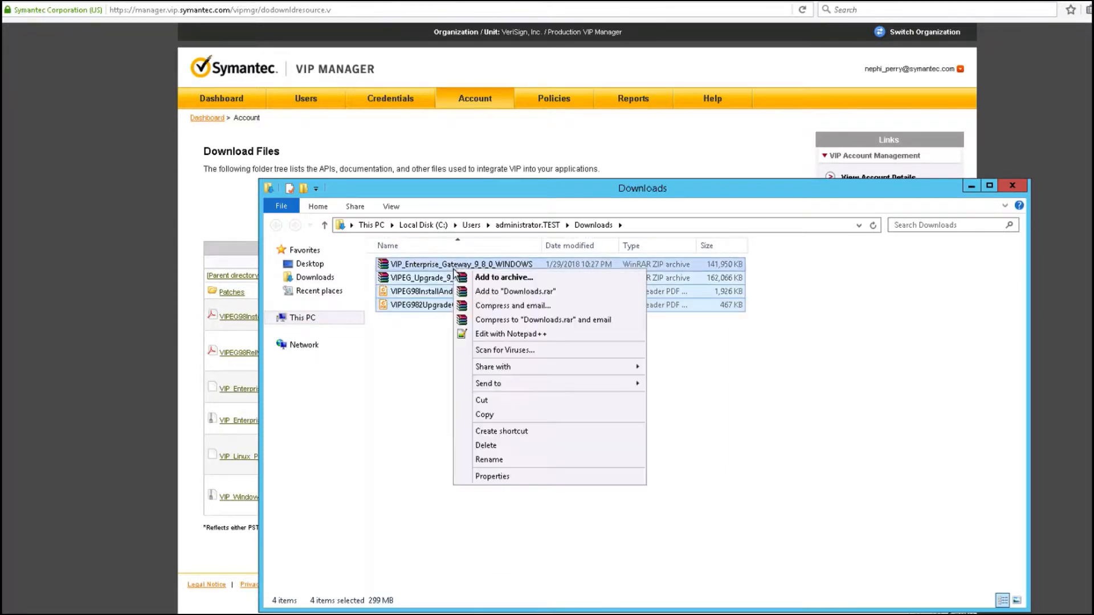
Create a desktop folder 'VIP EGW Install and Upgrade' holding the four downloaded files
{"action": "left_click", "coordinate": [310, 264]}
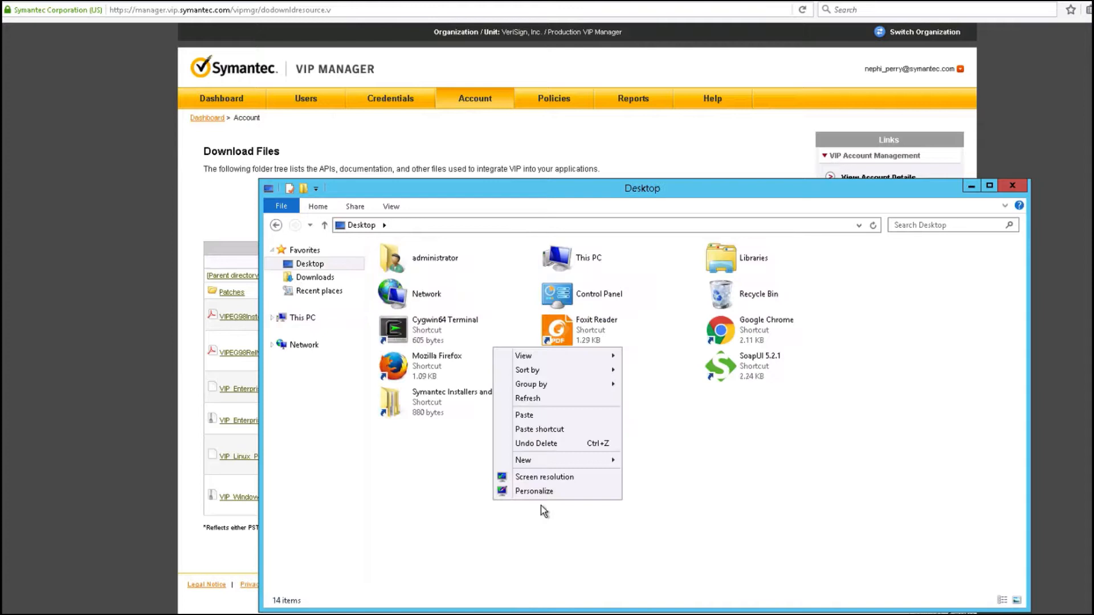
{"action": "mouse_move", "coordinate": [544, 415]}
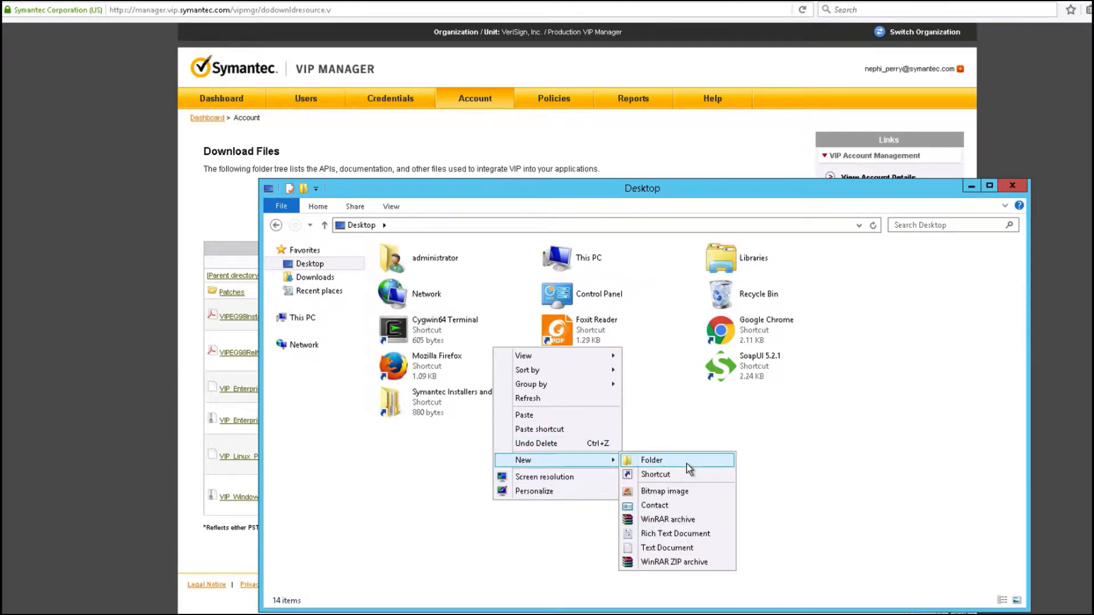
{"action": "left_click", "coordinate": [650, 459]}
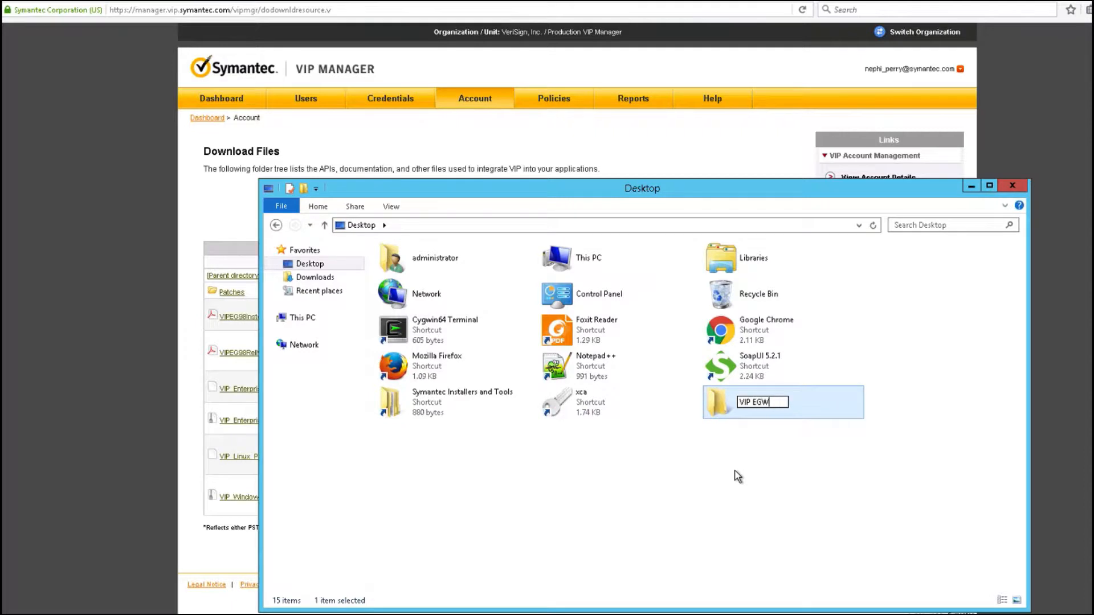
{"action": "type", "text": "Install"}
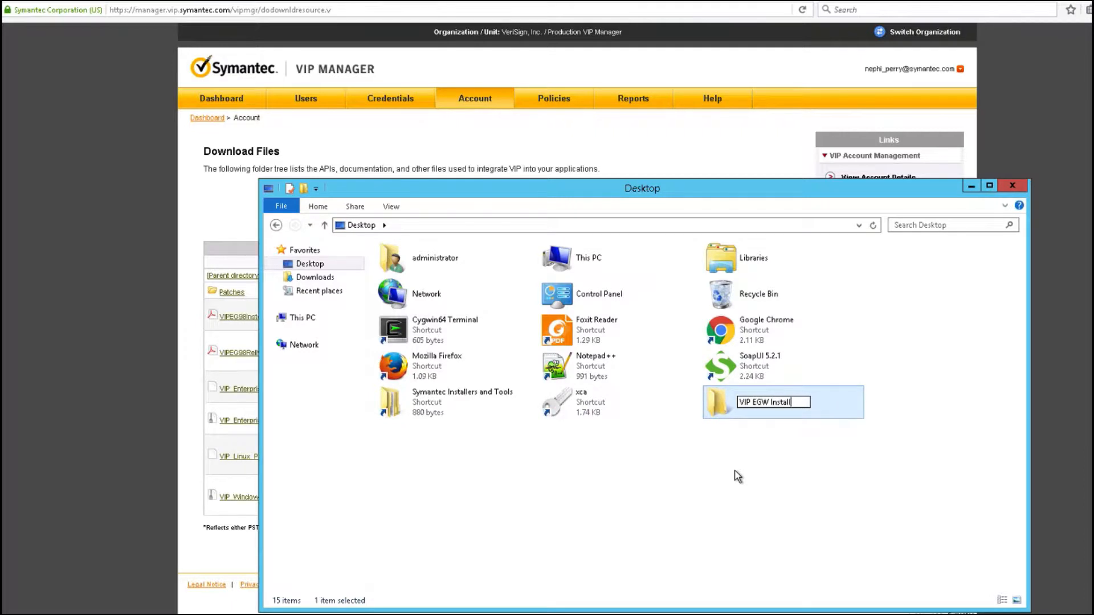
{"action": "type", "text": "and Upgrade"}
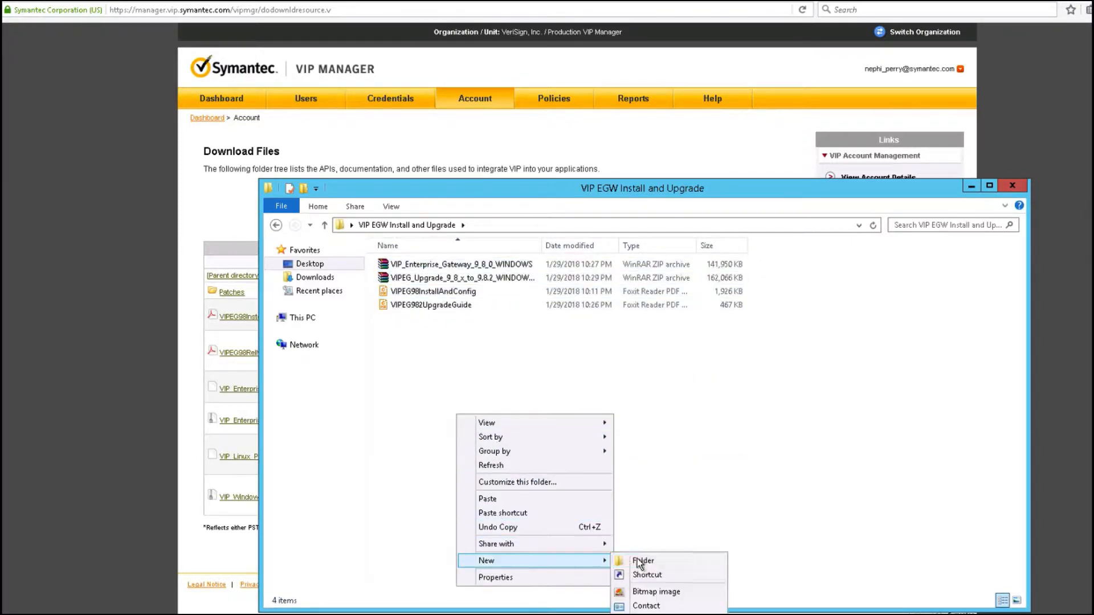
Create the 9.8 Install and 9.8 Upgrade subfolders and extract the 9.8.0 gateway zip in 9.8 Install
{"action": "left_click", "coordinate": [642, 561]}
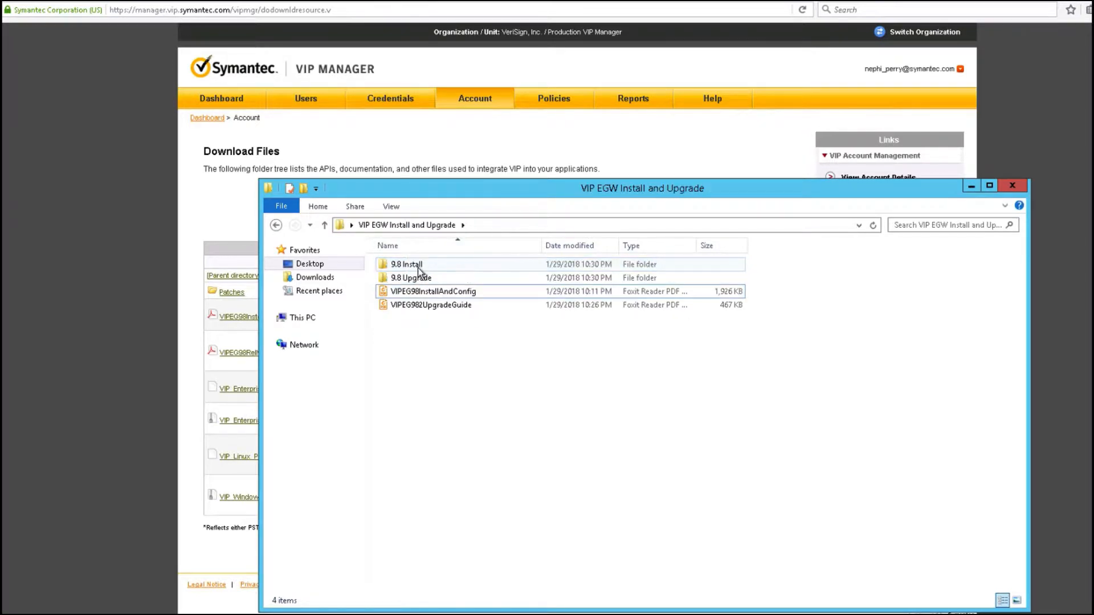
{"action": "right_click", "coordinate": [454, 264]}
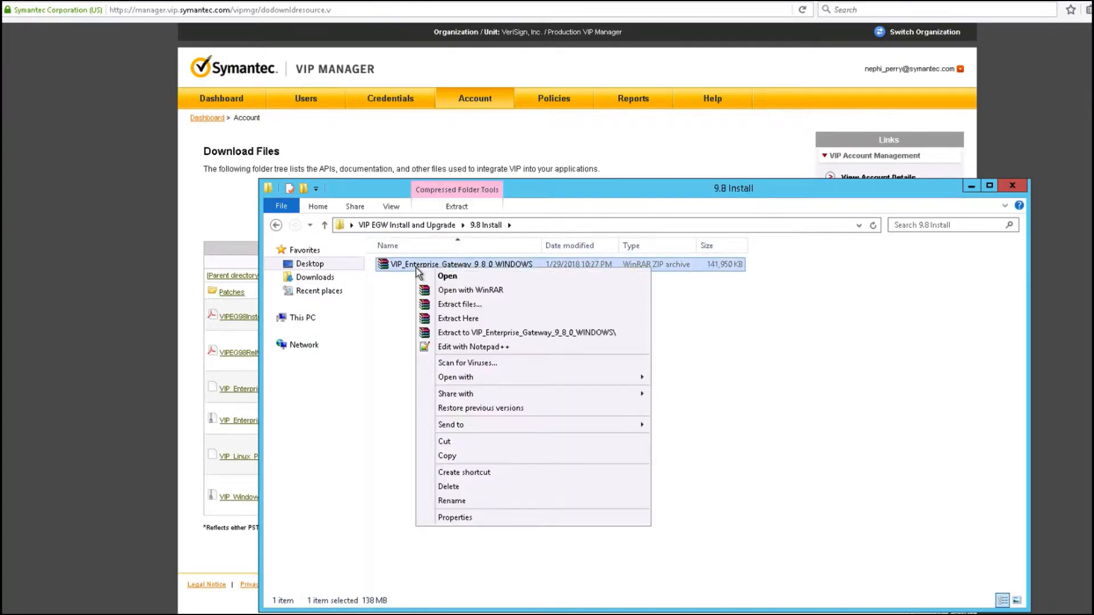
{"action": "mouse_move", "coordinate": [457, 318]}
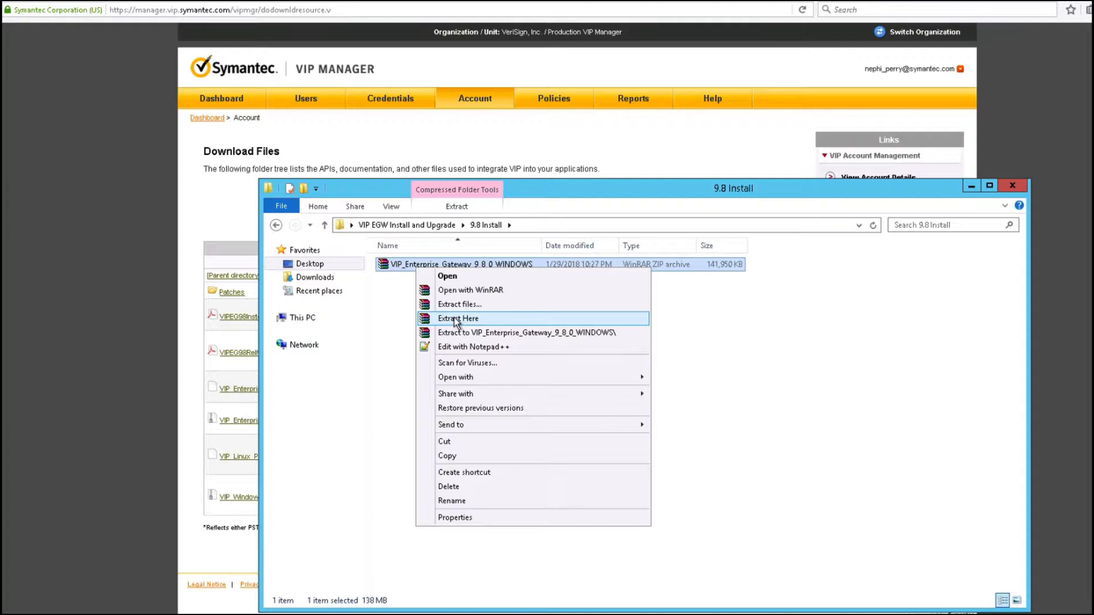
{"action": "left_click", "coordinate": [458, 318]}
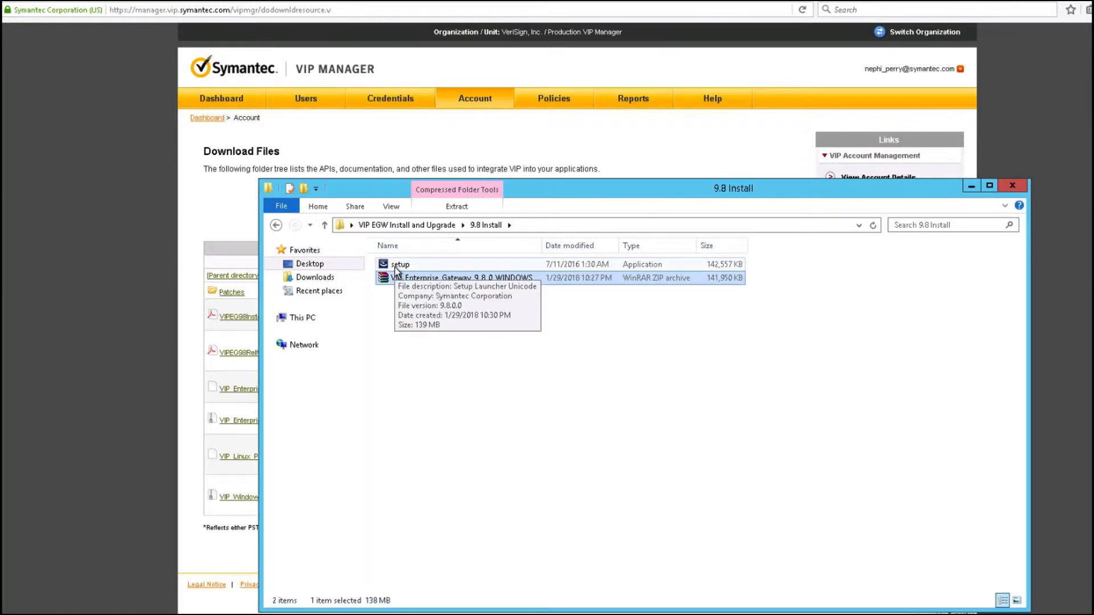
Run the extracted setup application to start the VIP Enterprise Gateway wizard
{"action": "double_click", "coordinate": [400, 264]}
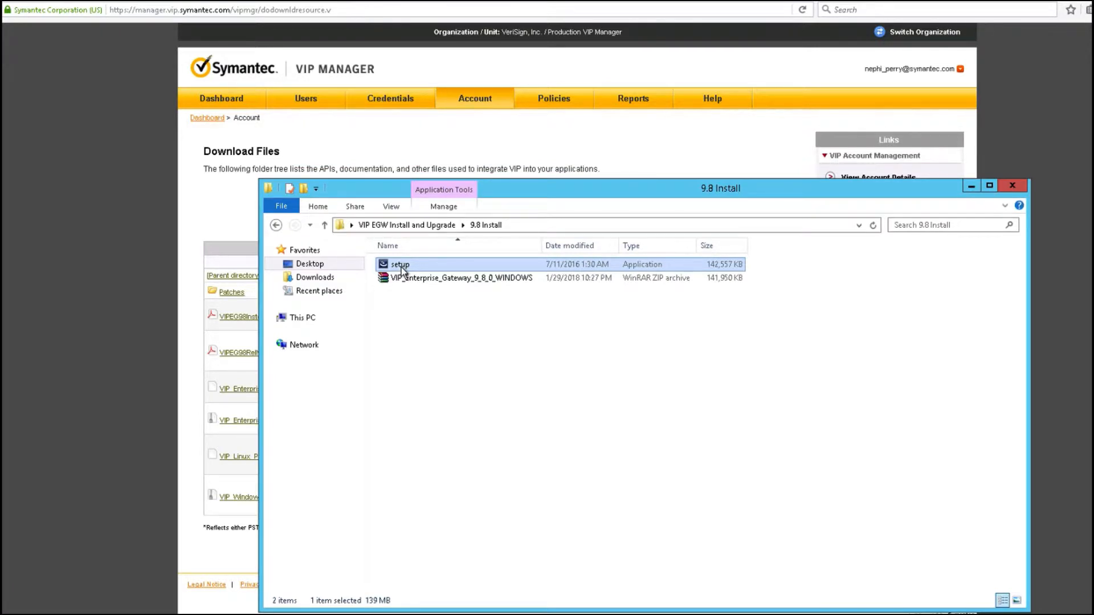
{"action": "double_click", "coordinate": [400, 264]}
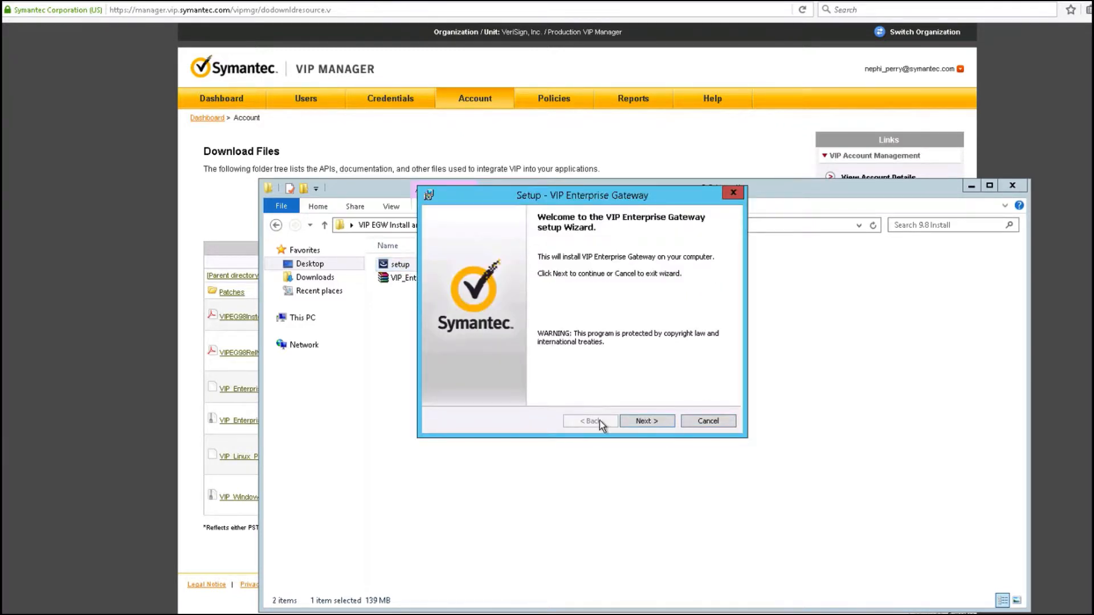
Accept the license, keep the default Symantec folder, install, and finish with Launch the Configuration Console checked
{"action": "left_click", "coordinate": [645, 421]}
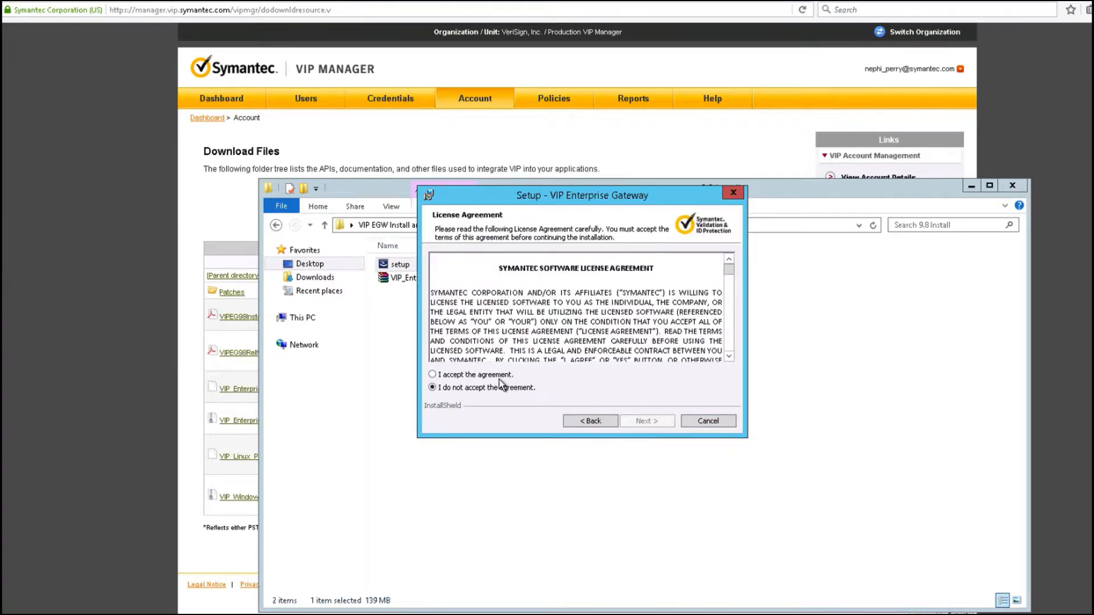
{"action": "left_click", "coordinate": [646, 420]}
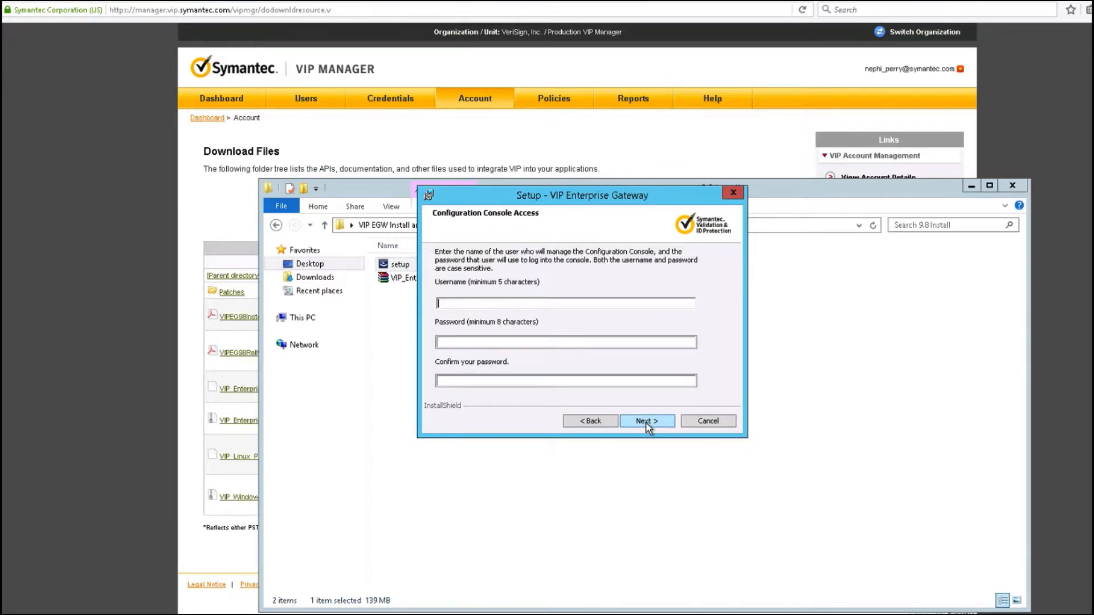
{"action": "mouse_move", "coordinate": [665, 415]}
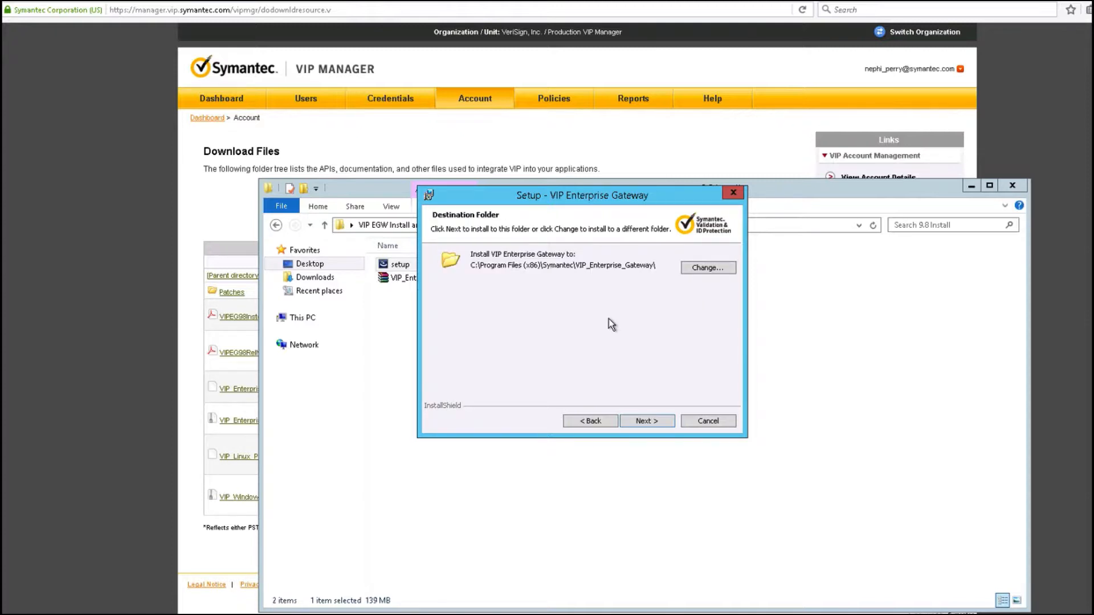
{"action": "mouse_move", "coordinate": [659, 424]}
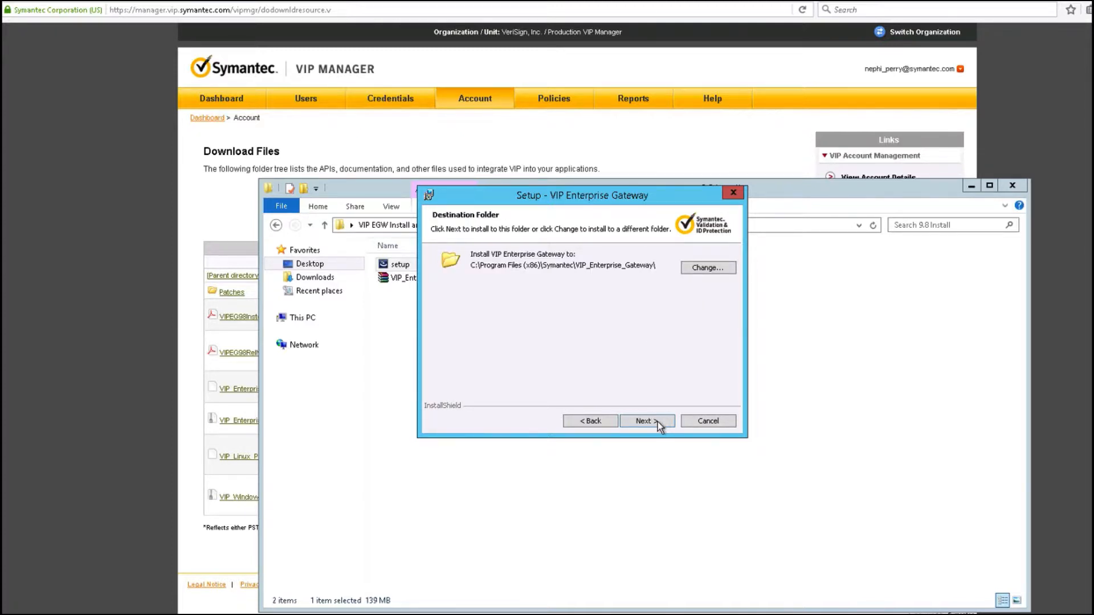
{"action": "left_click", "coordinate": [646, 421]}
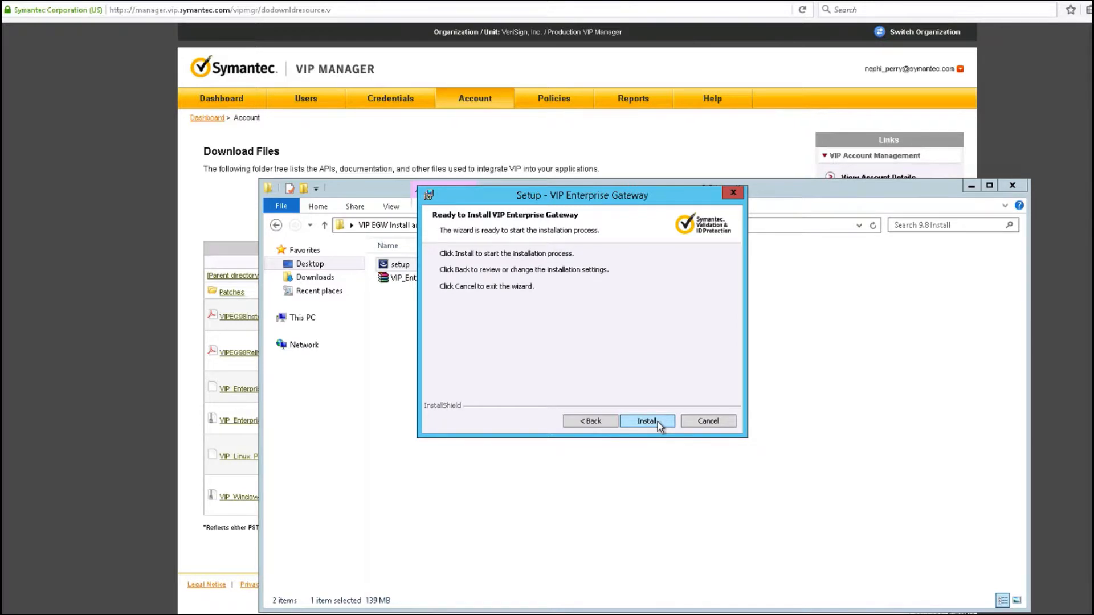
{"action": "left_click", "coordinate": [646, 420]}
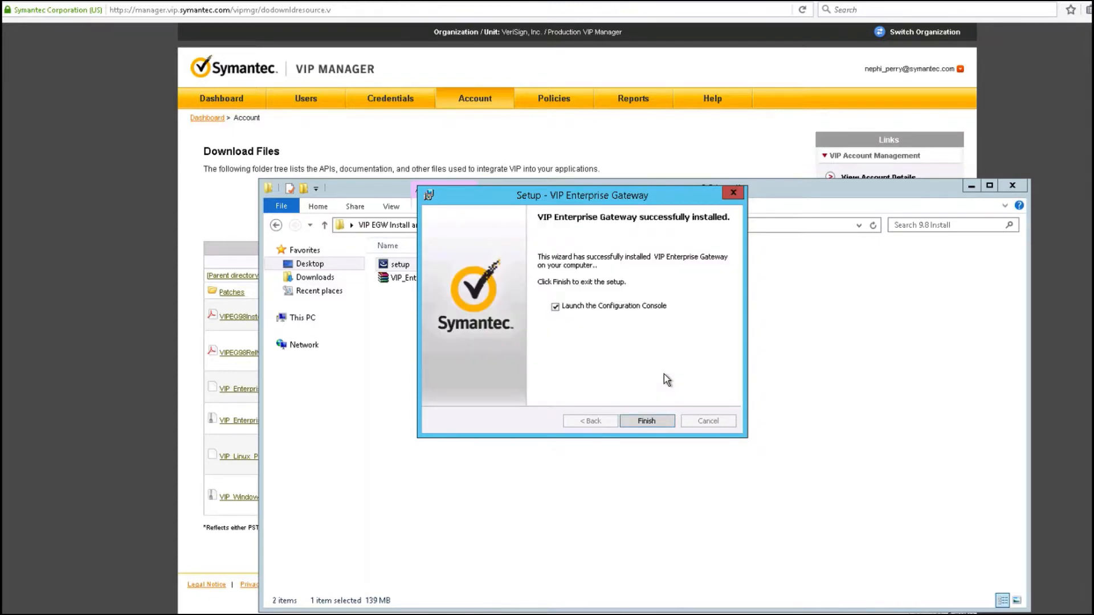
{"action": "mouse_move", "coordinate": [676, 374]}
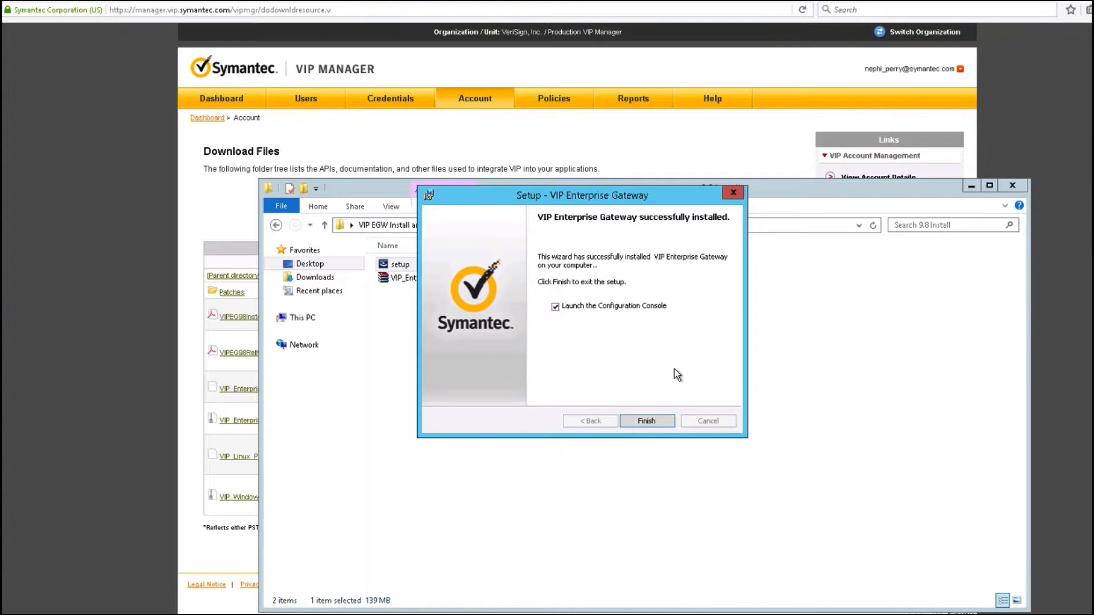
{"action": "mouse_move", "coordinate": [582, 316]}
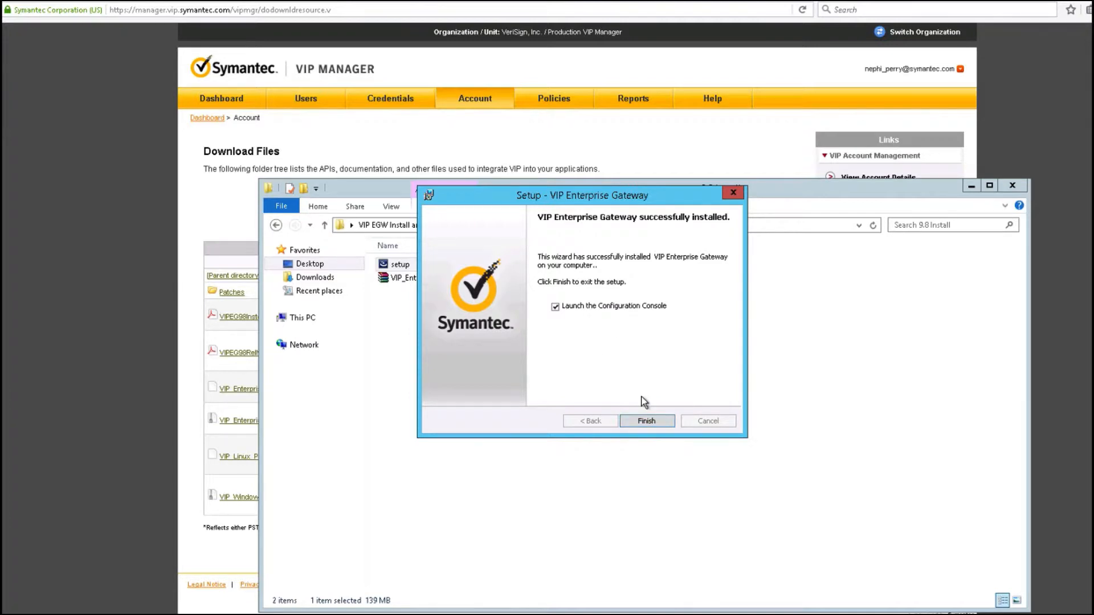
{"action": "left_click", "coordinate": [644, 420]}
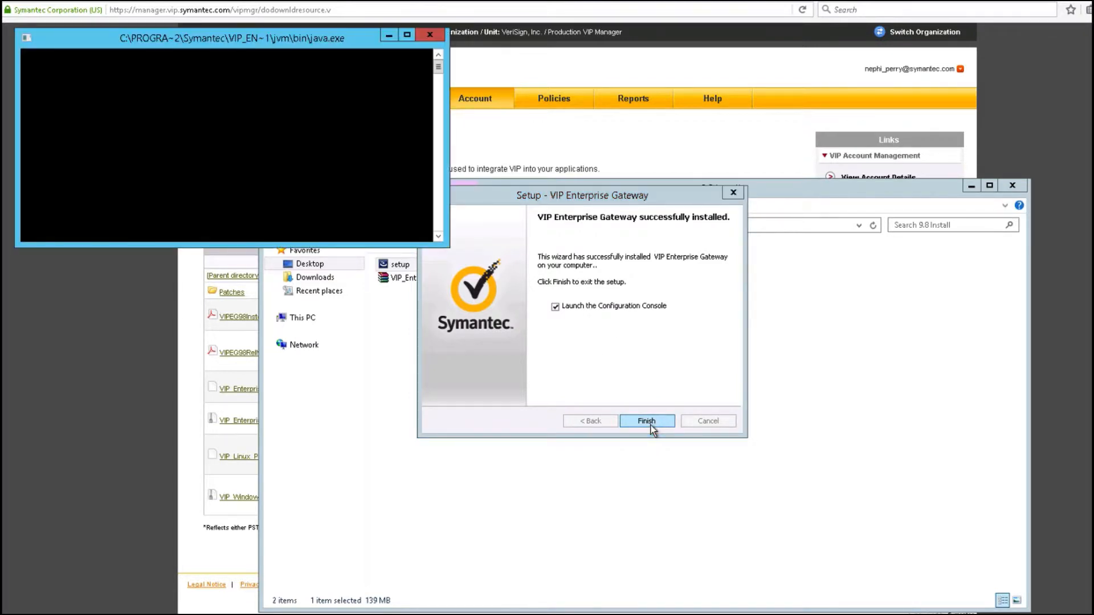
Close the finished setup wizard and reach the configuration console Sign In page in the browser
{"action": "left_click", "coordinate": [646, 421]}
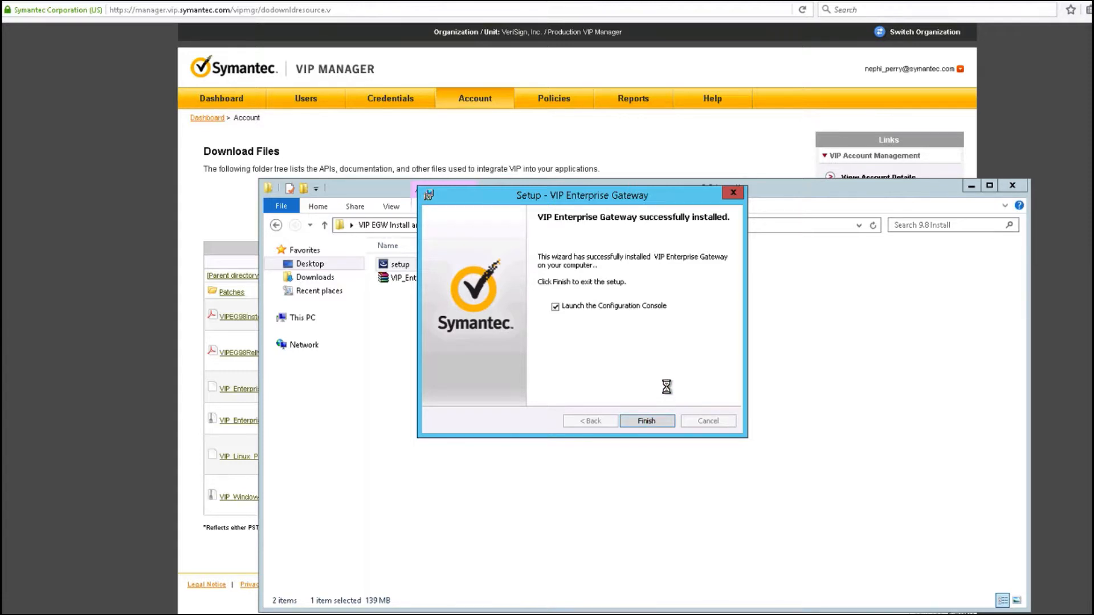
{"action": "left_click", "coordinate": [644, 420]}
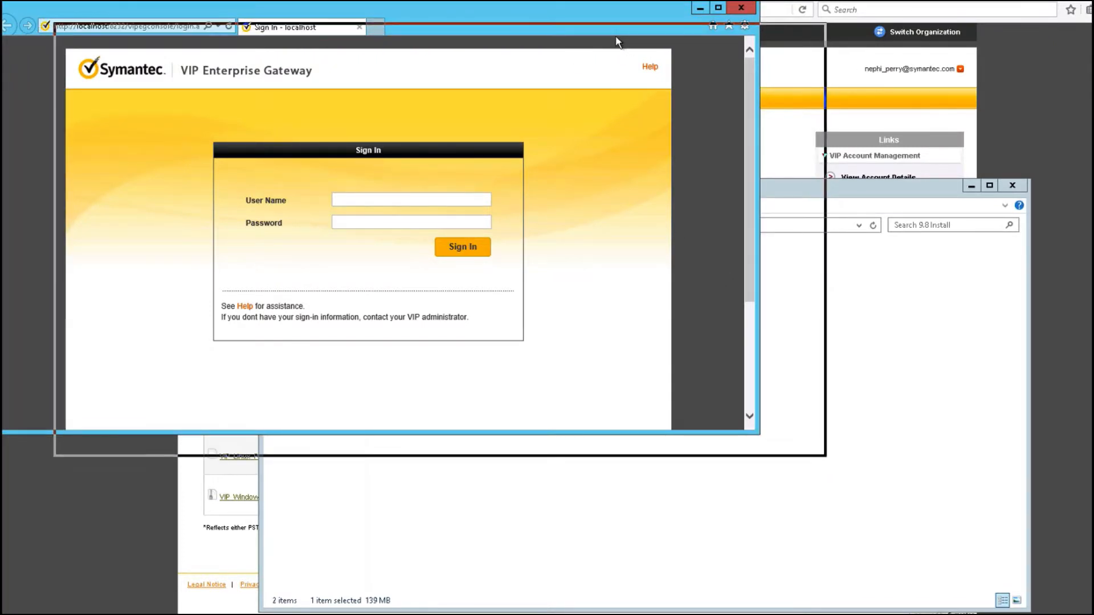
{"action": "left_click", "coordinate": [462, 247]}
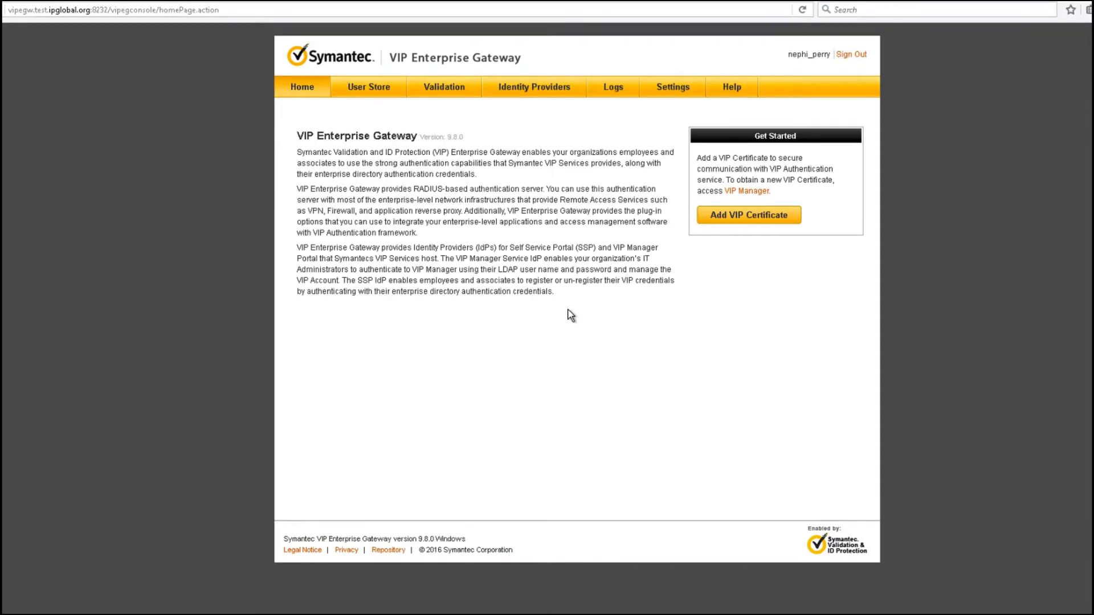
{"action": "mouse_move", "coordinate": [702, 370]}
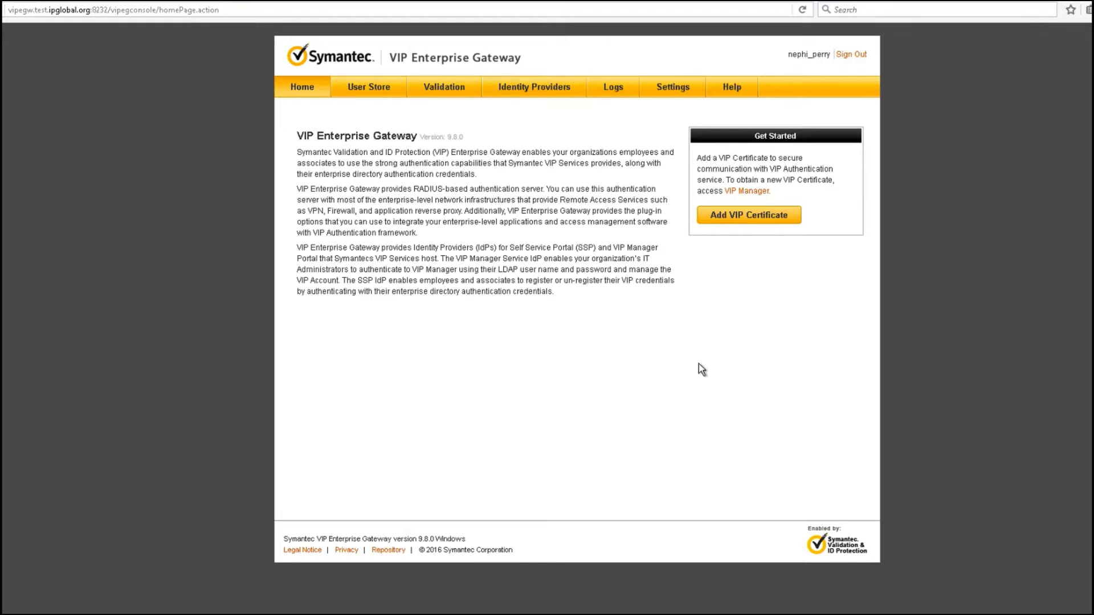
{"action": "mouse_move", "coordinate": [672, 87]}
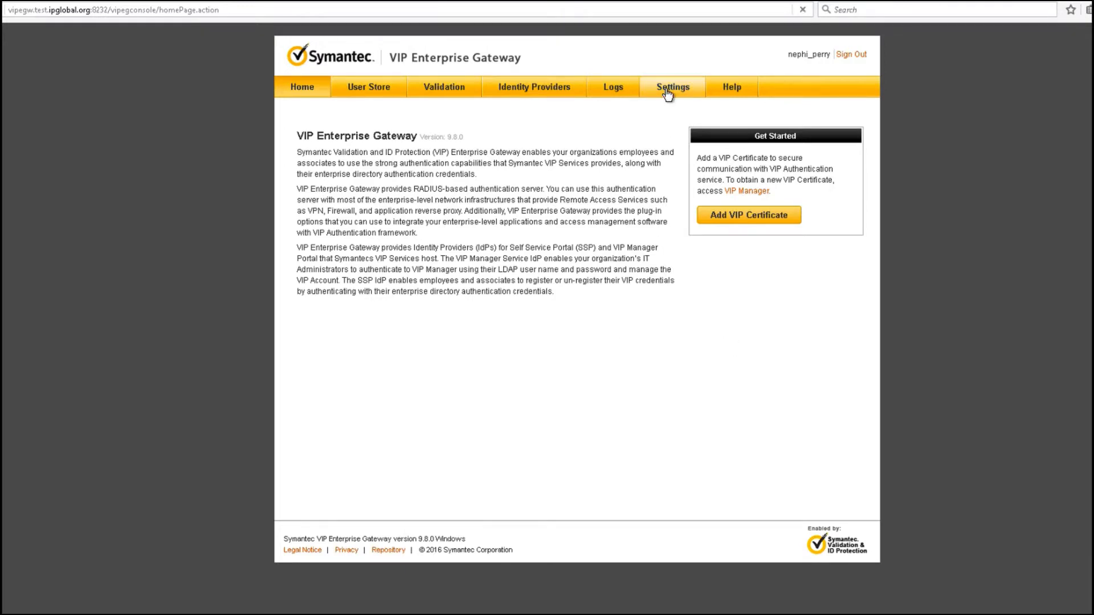
{"action": "left_click", "coordinate": [672, 87]}
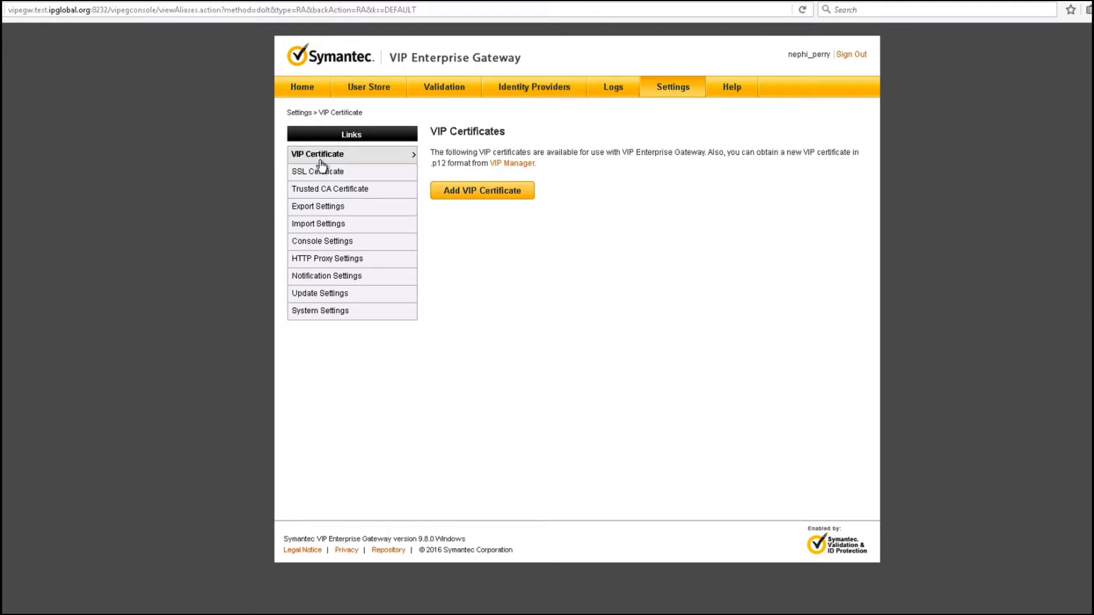
{"action": "mouse_move", "coordinate": [334, 336]}
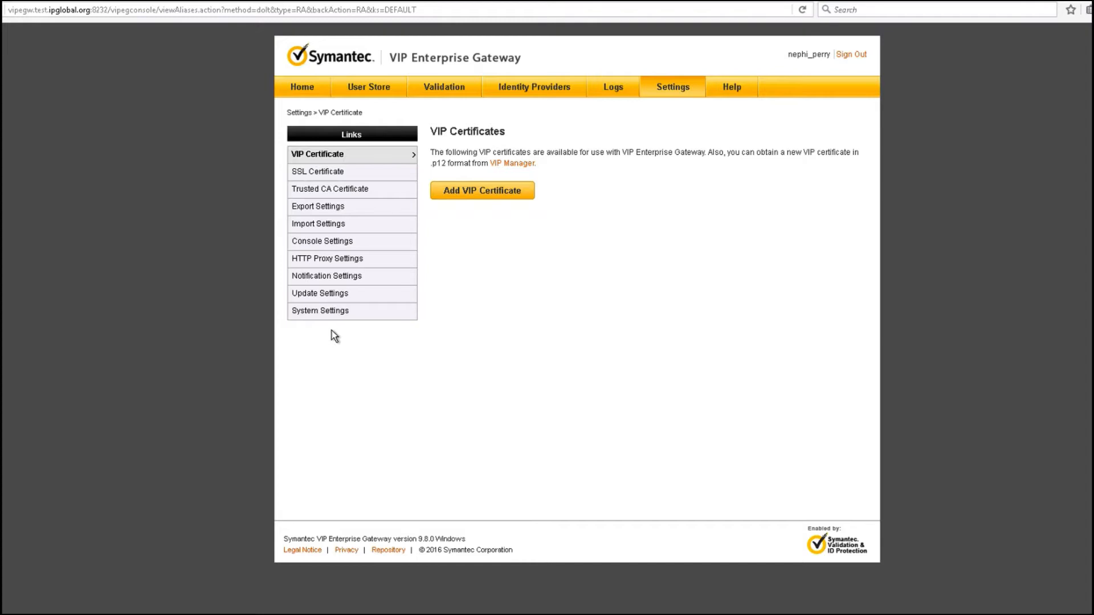
{"action": "mouse_move", "coordinate": [382, 310]}
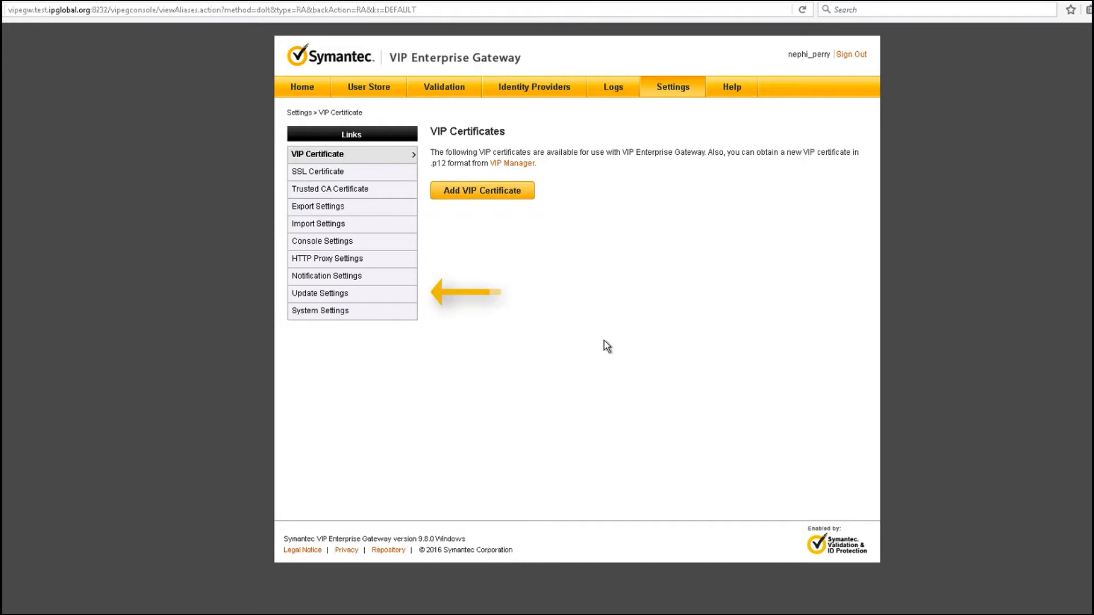
{"action": "left_click", "coordinate": [319, 293]}
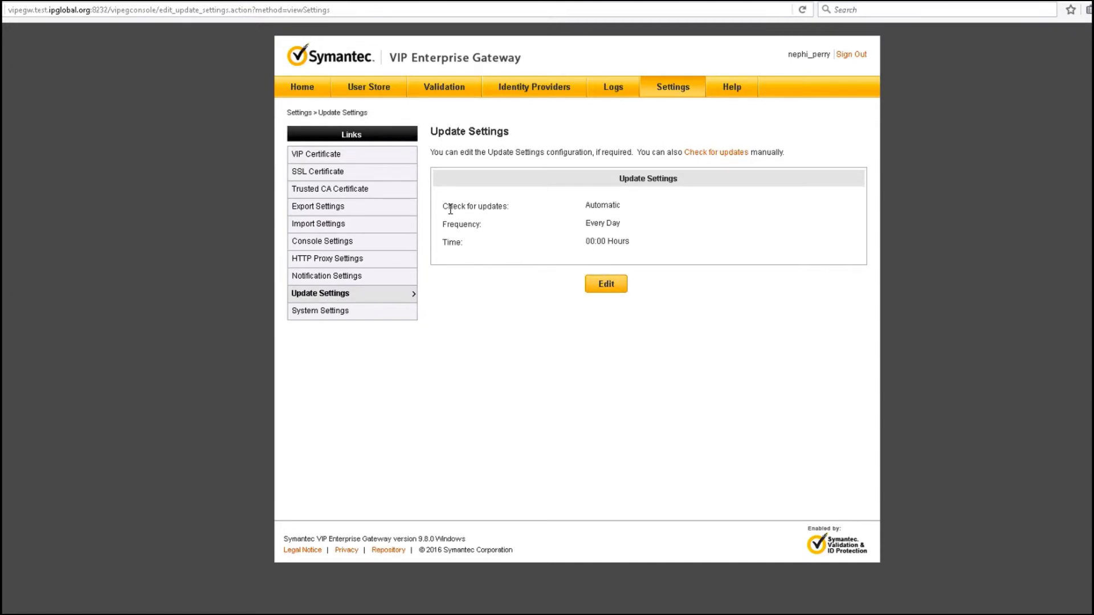
{"action": "mouse_move", "coordinate": [630, 210]}
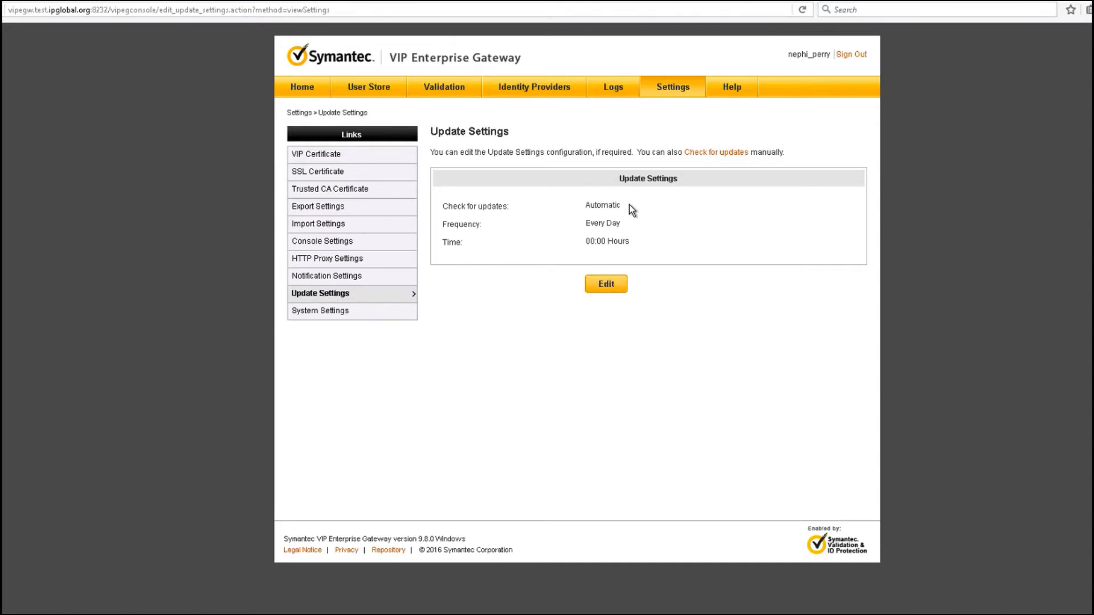
{"action": "mouse_move", "coordinate": [654, 271]}
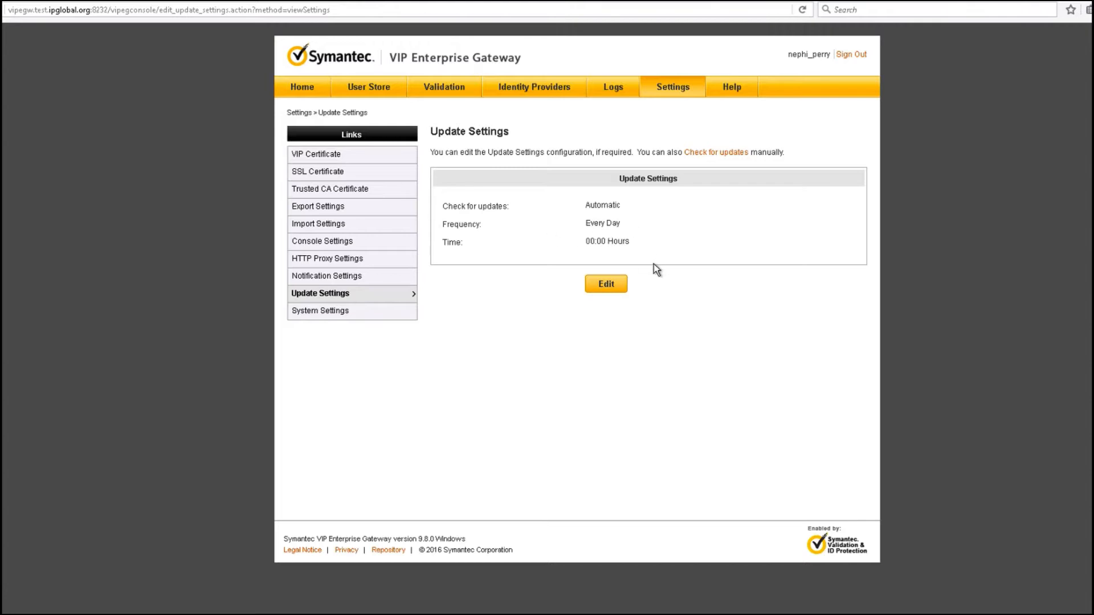
{"action": "mouse_move", "coordinate": [651, 171]}
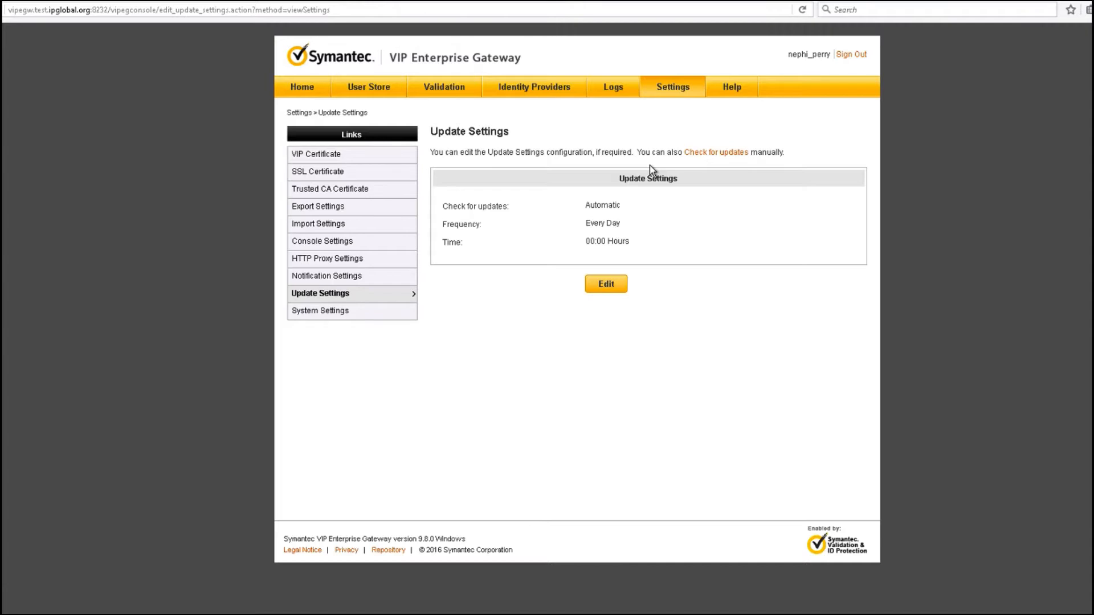
{"action": "mouse_move", "coordinate": [637, 270]}
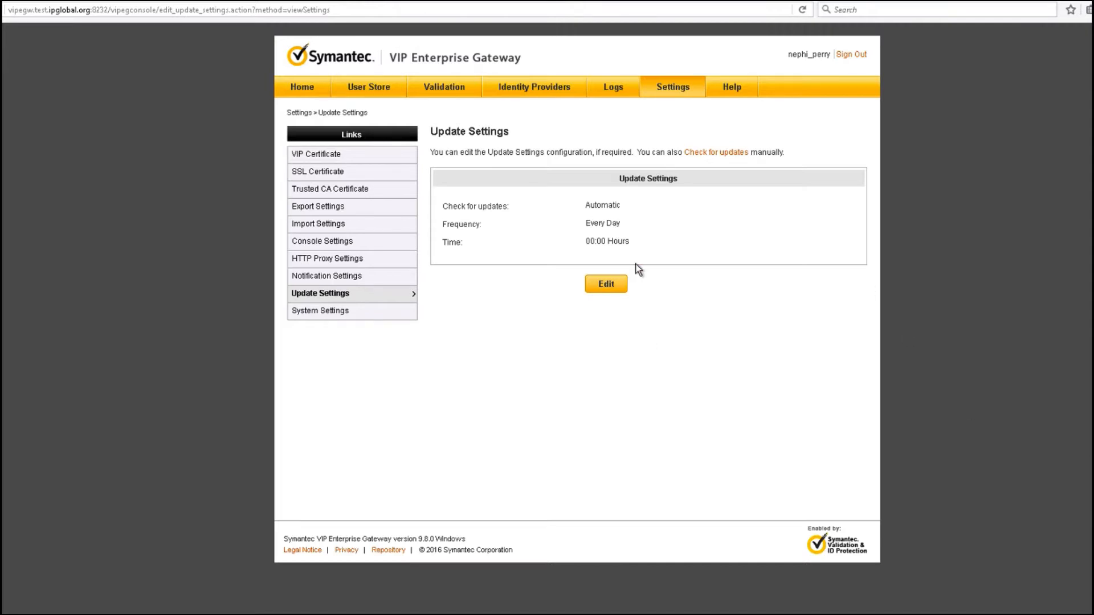
{"action": "mouse_move", "coordinate": [618, 393]}
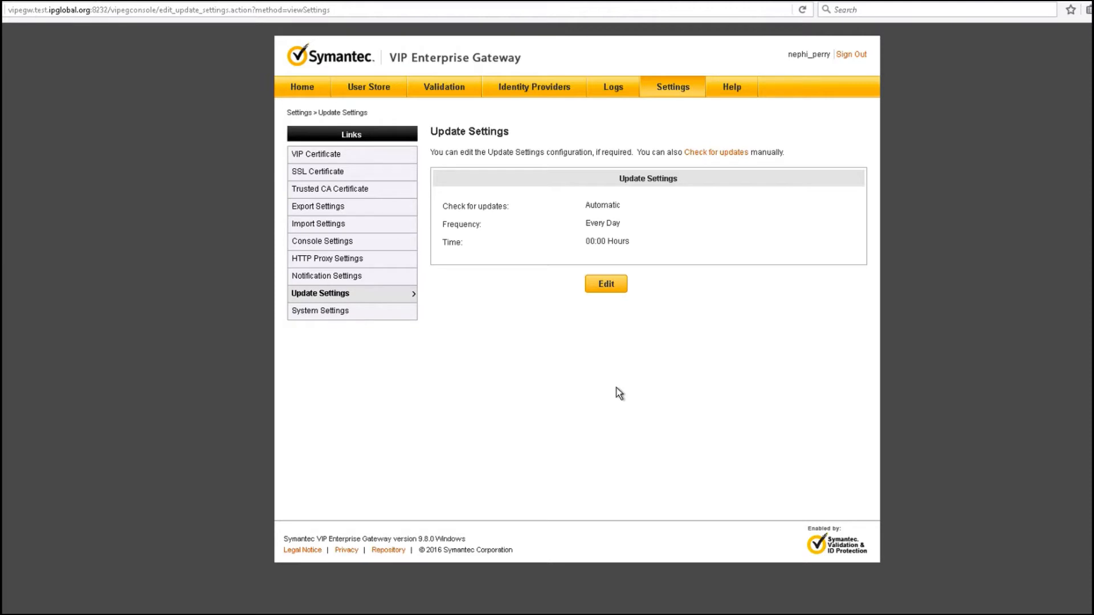
{"action": "mouse_move", "coordinate": [694, 401]}
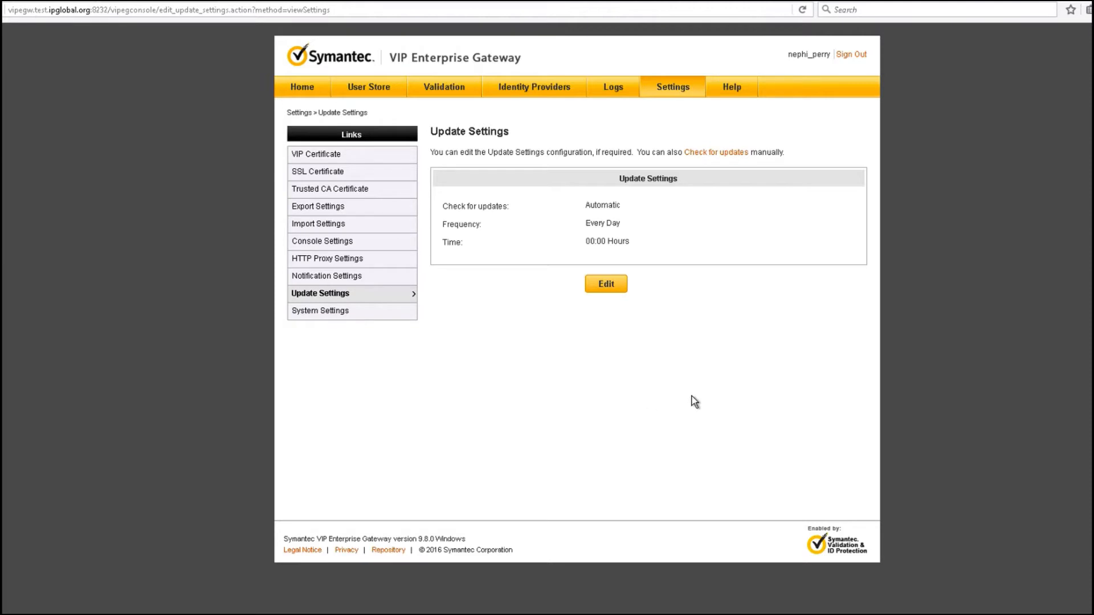
{"action": "mouse_move", "coordinate": [649, 417]}
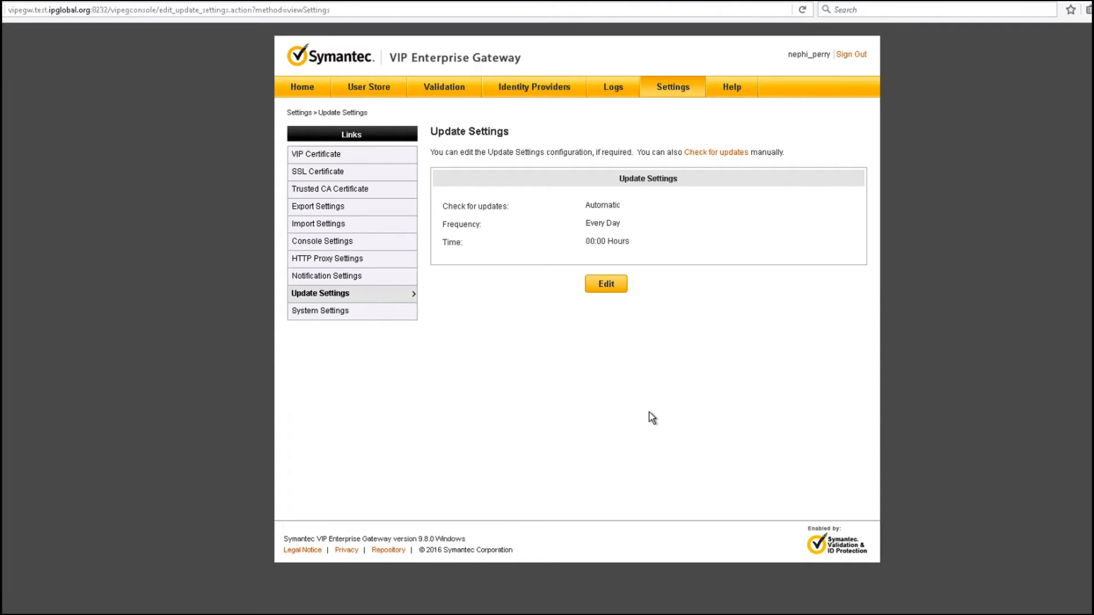
{"action": "mouse_move", "coordinate": [712, 157]}
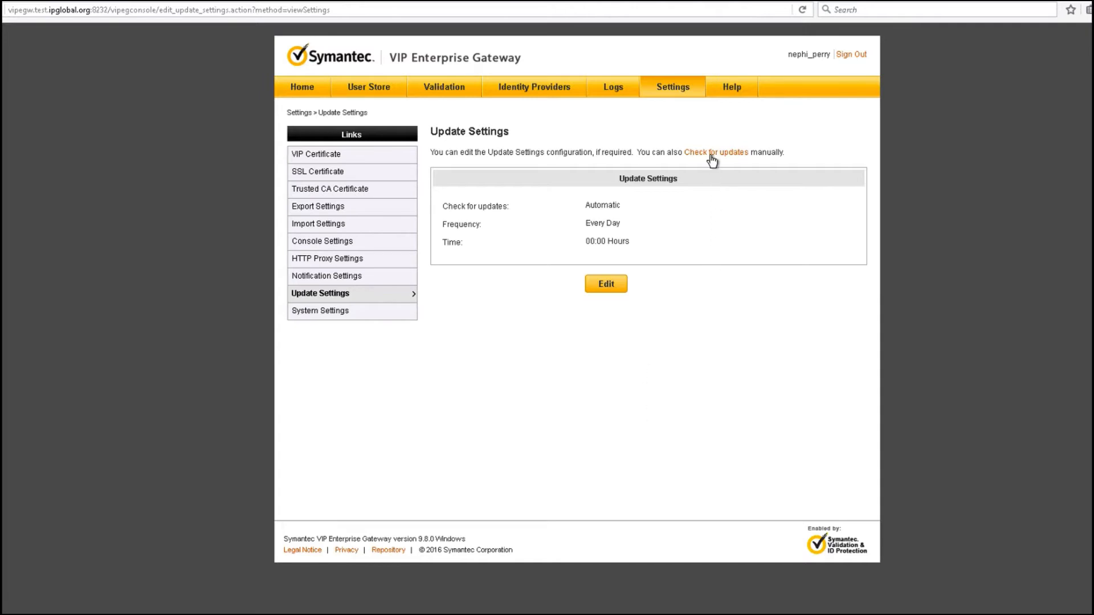
Check for updates manually and download the VIP Enterprise Gateway 9.8.2.0 patch
{"action": "left_click", "coordinate": [715, 152]}
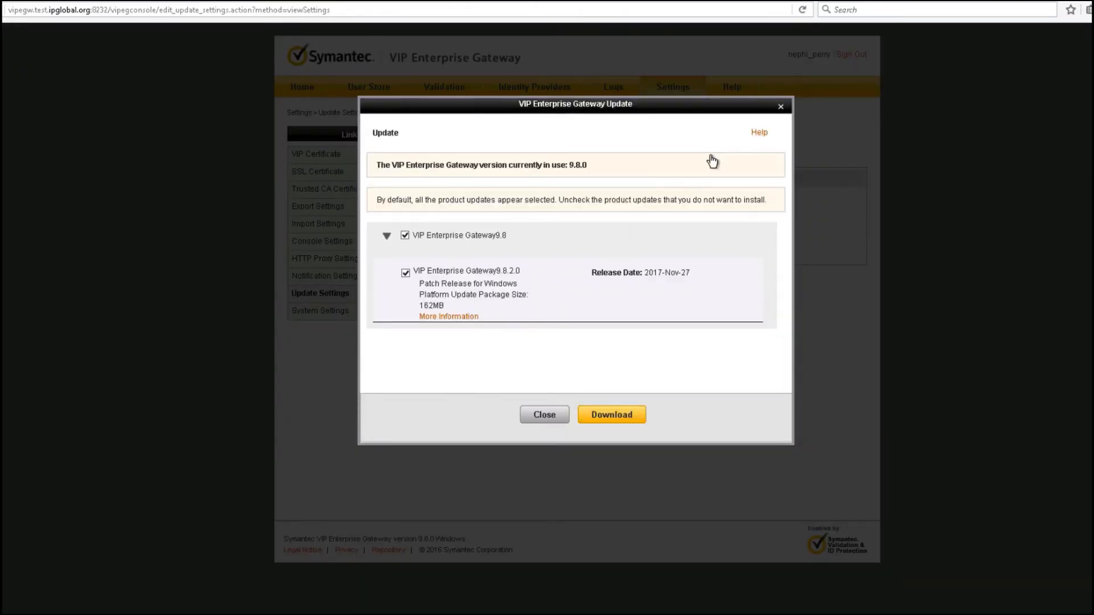
{"action": "mouse_move", "coordinate": [694, 398]}
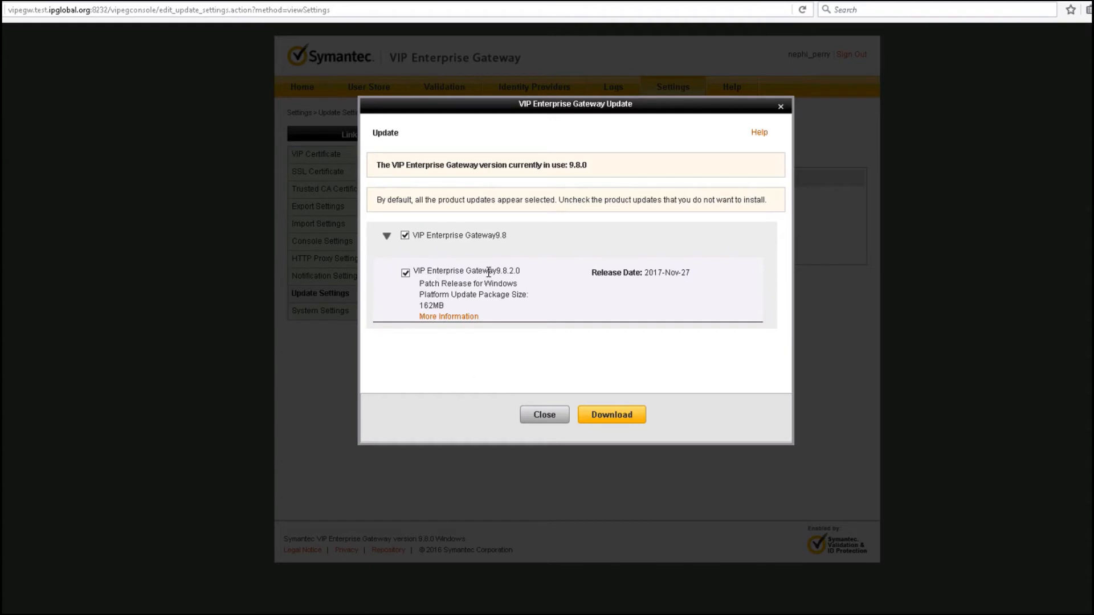
{"action": "mouse_move", "coordinate": [566, 377]}
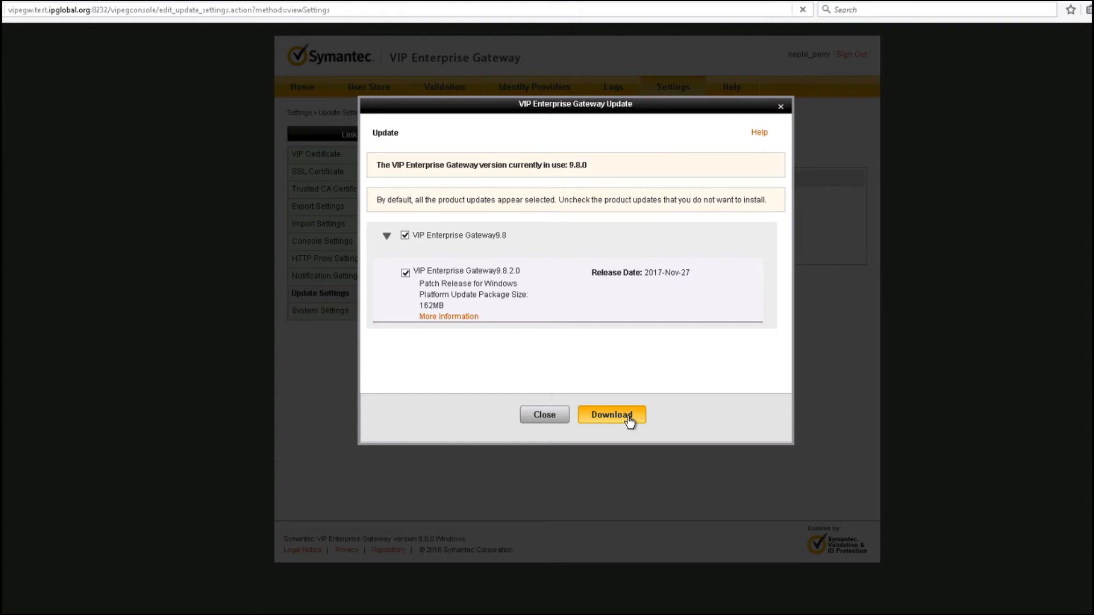
{"action": "left_click", "coordinate": [612, 415]}
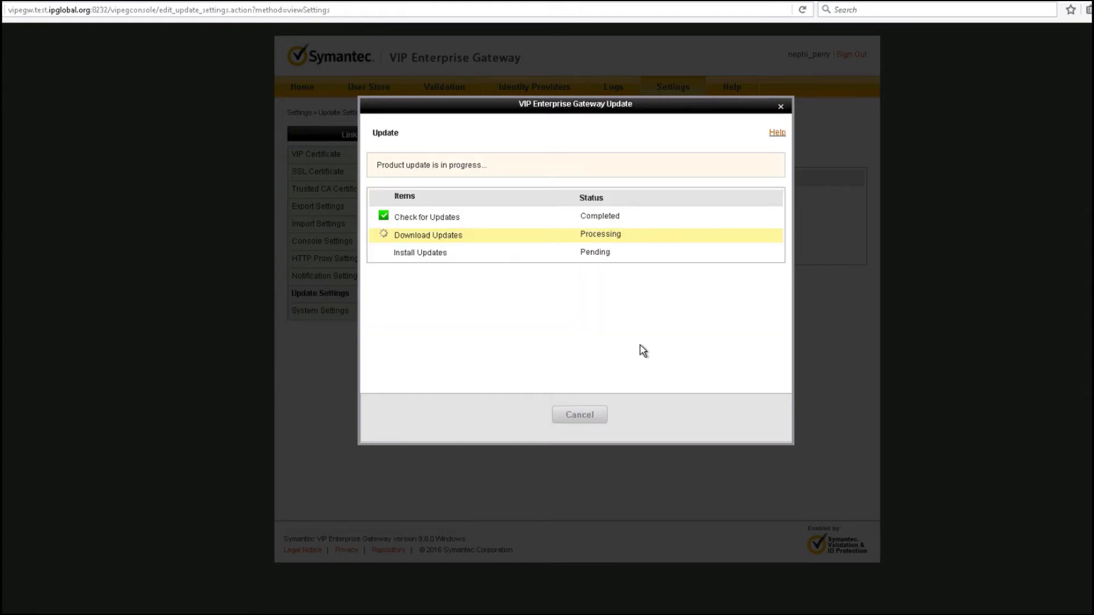
{"action": "mouse_move", "coordinate": [569, 282]}
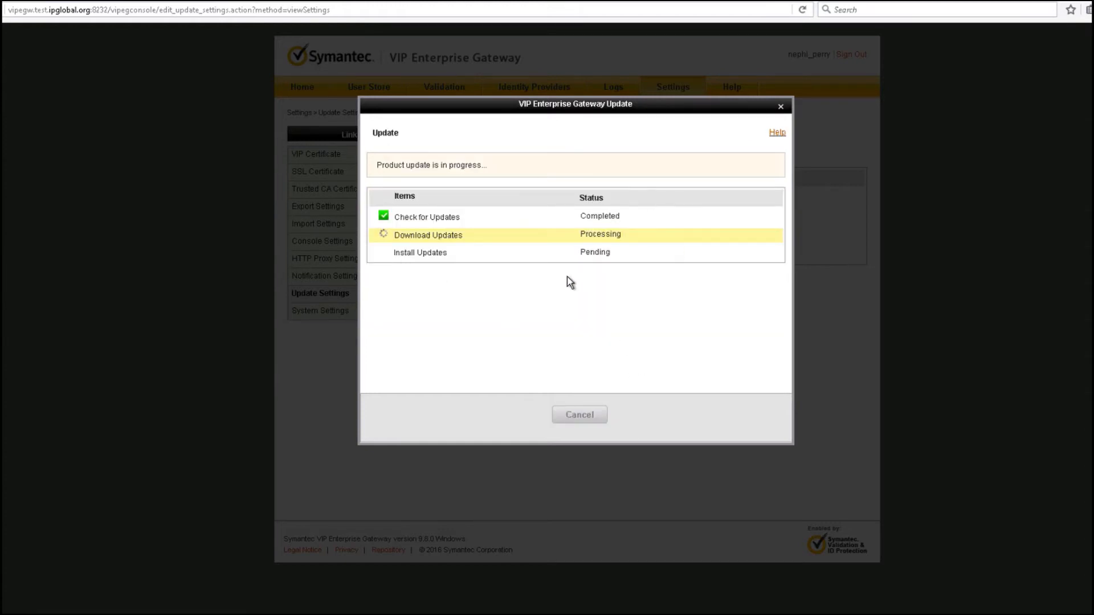
{"action": "mouse_move", "coordinate": [495, 221]}
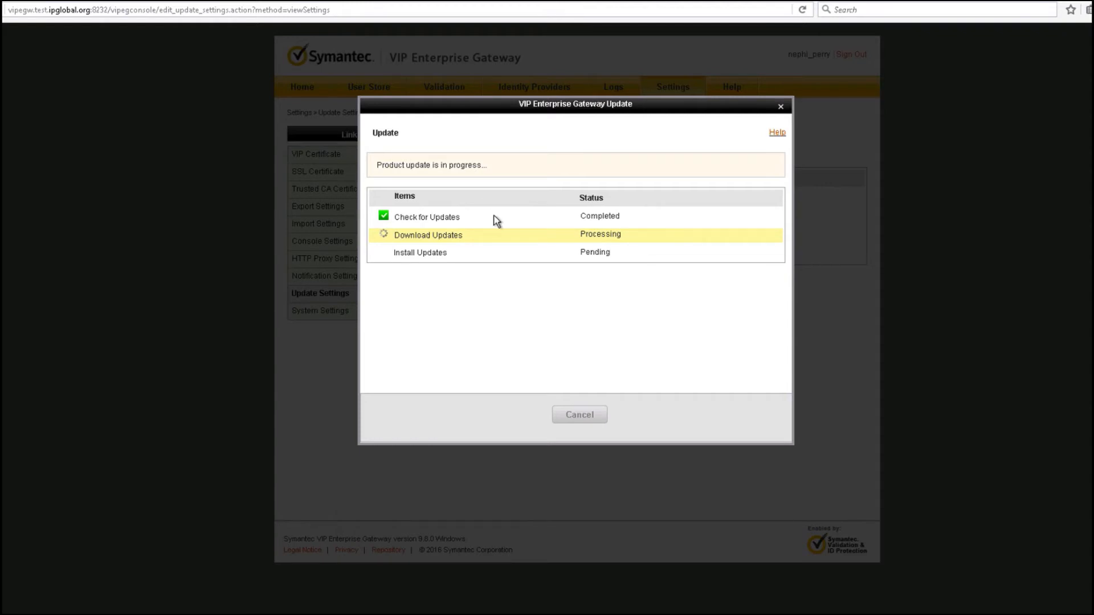
{"action": "mouse_move", "coordinate": [428, 244]}
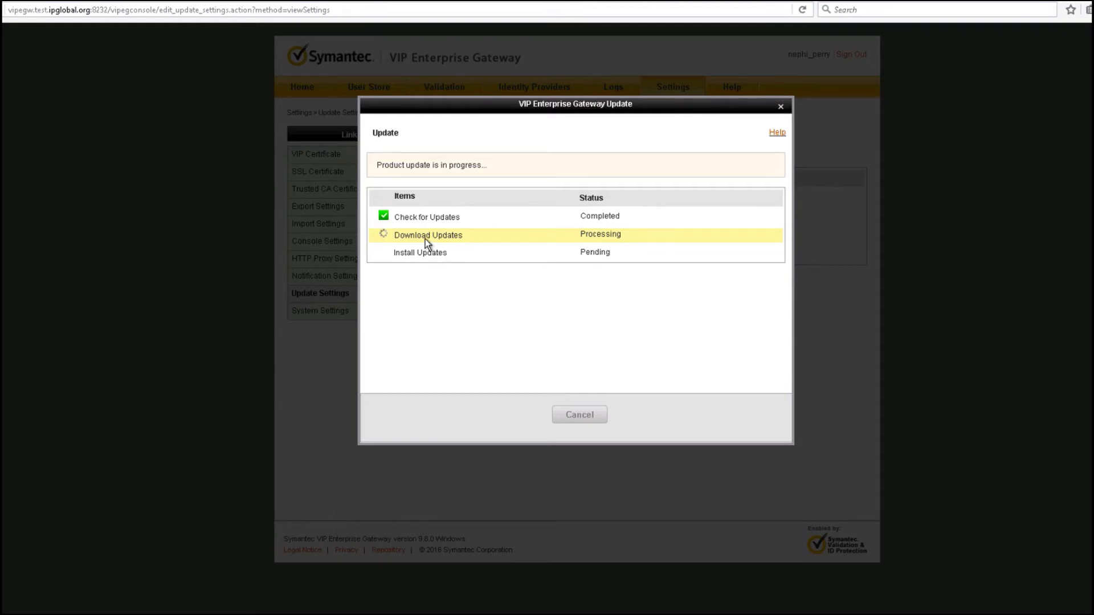
{"action": "mouse_move", "coordinate": [640, 234]}
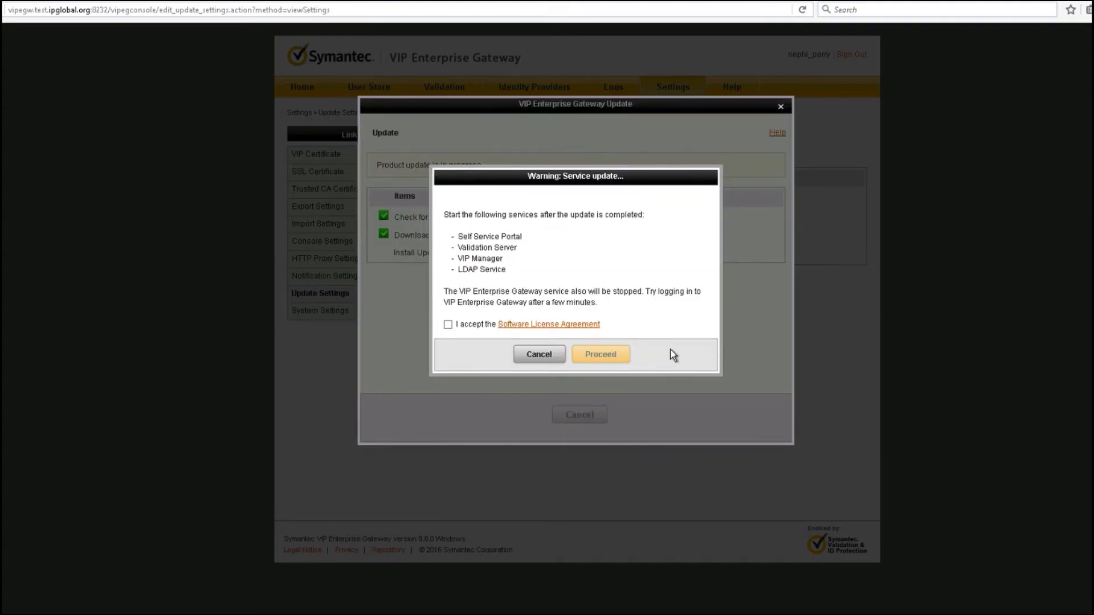
{"action": "mouse_move", "coordinate": [660, 317]}
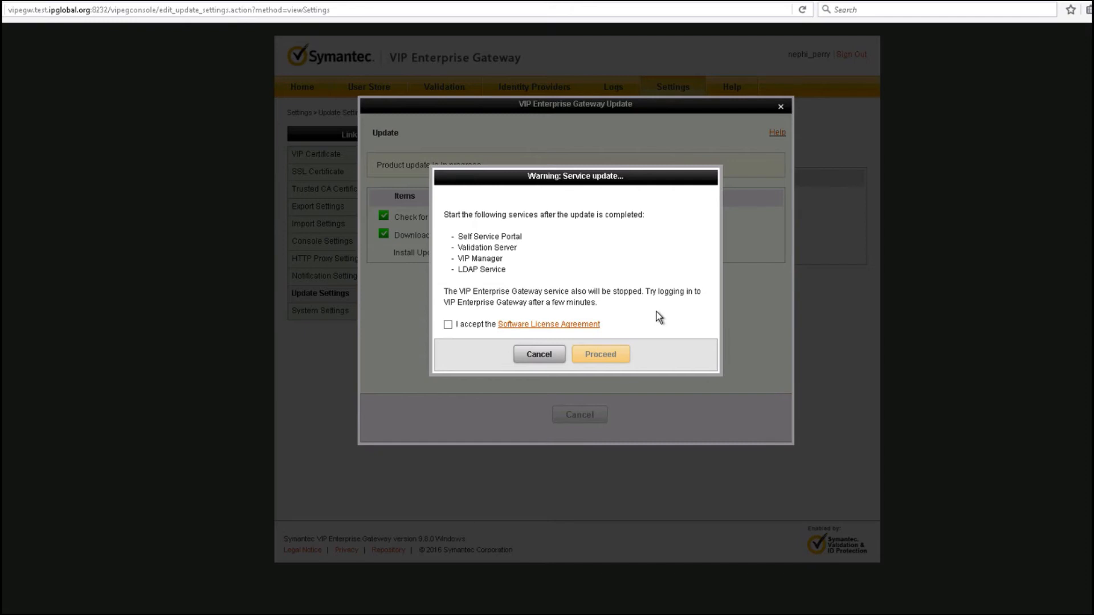
{"action": "mouse_move", "coordinate": [534, 258]}
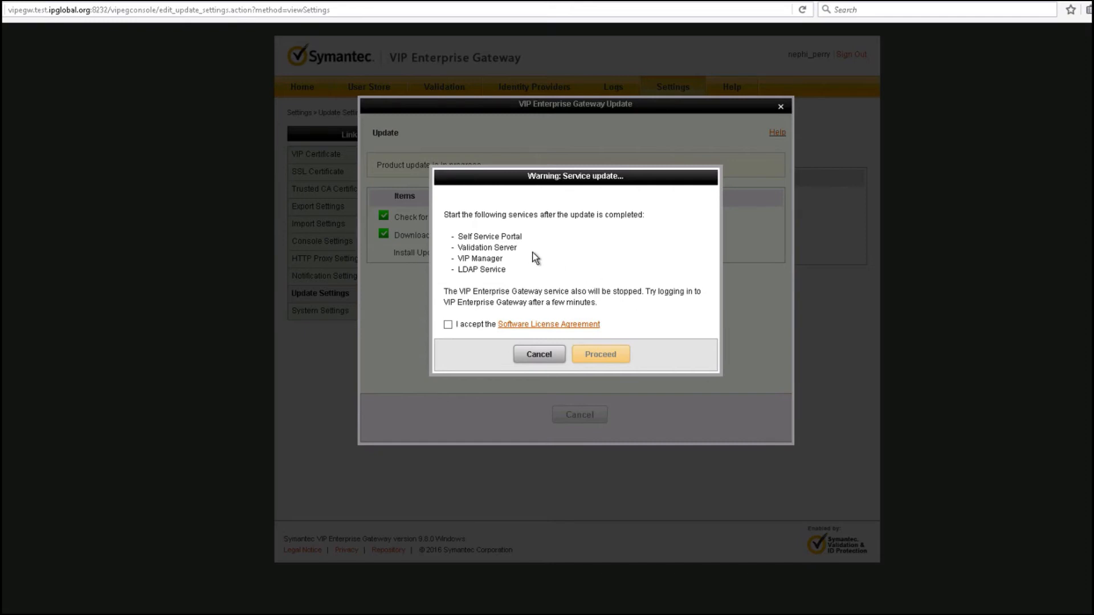
{"action": "mouse_move", "coordinate": [441, 329]}
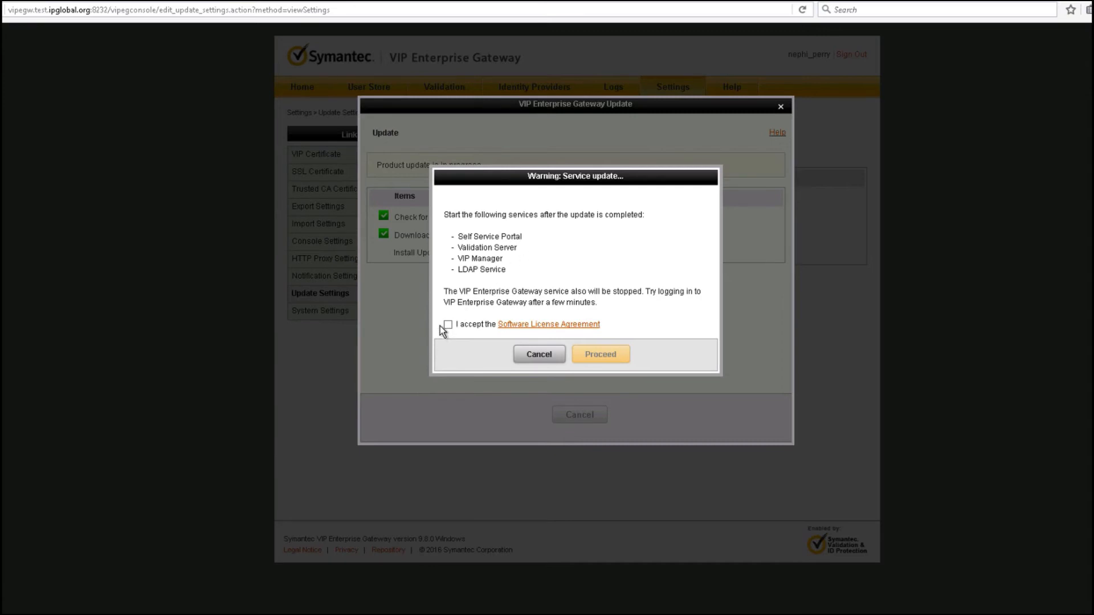
Accept the Software License Agreement and proceed with installing the downloaded 9.8.2 update
{"action": "left_click", "coordinate": [448, 324]}
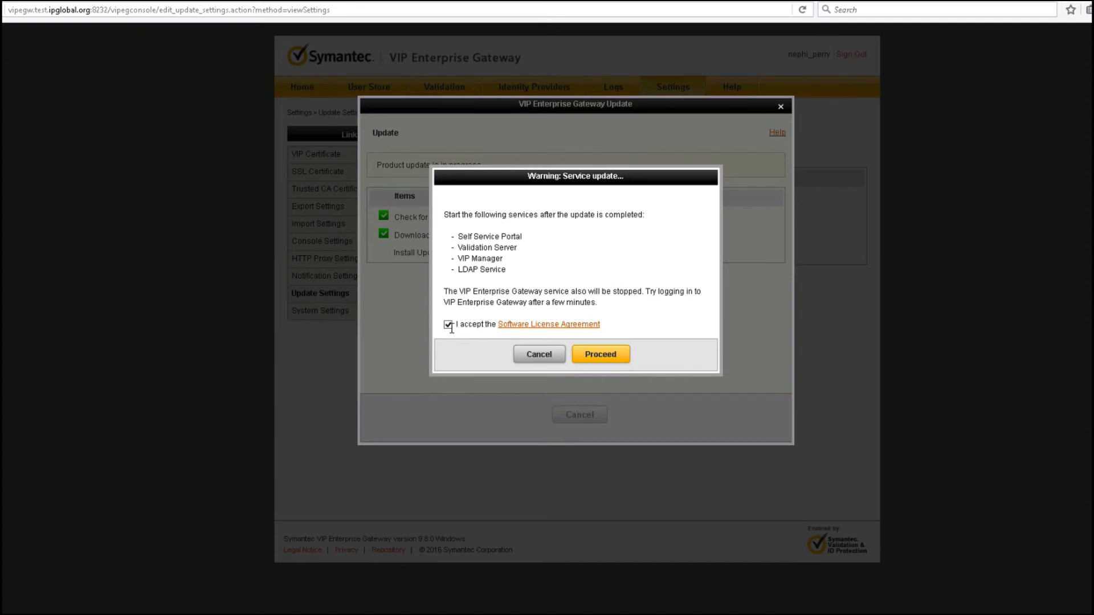
{"action": "left_click", "coordinate": [448, 324]}
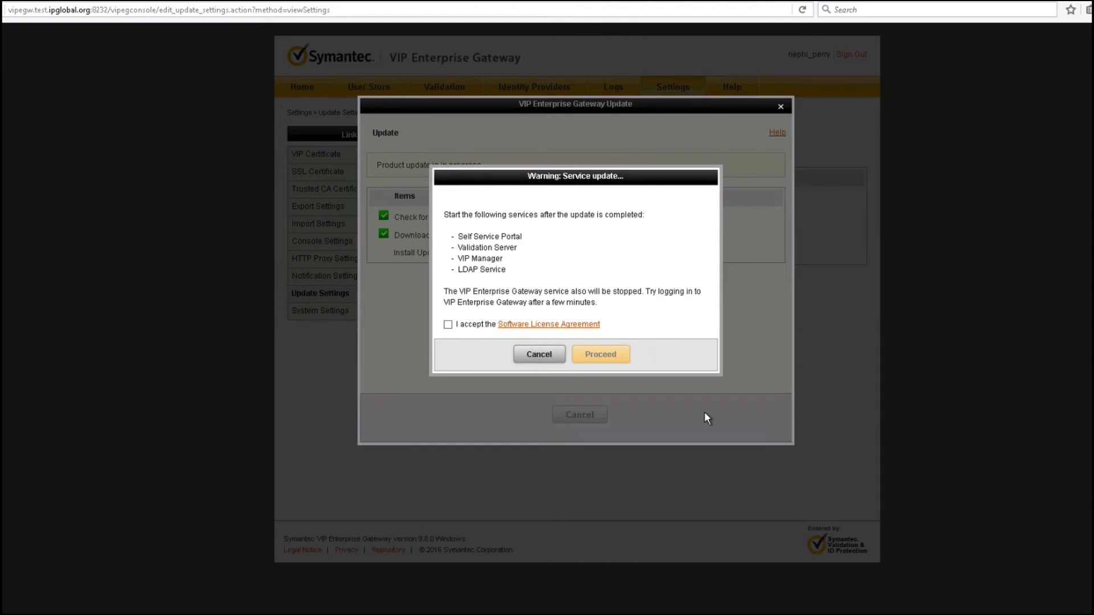
{"action": "mouse_move", "coordinate": [690, 385]}
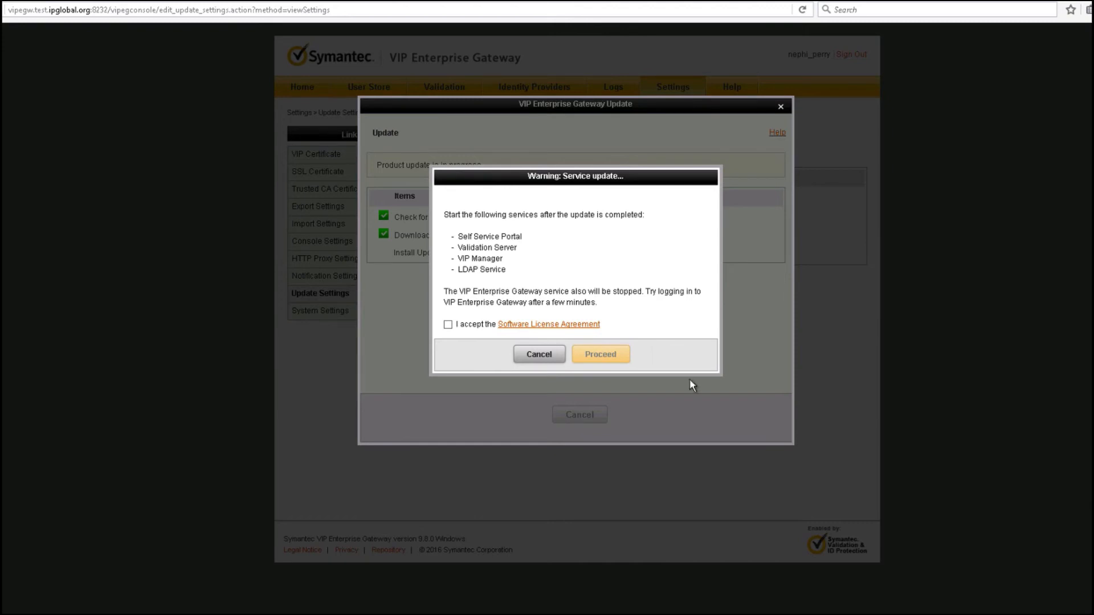
{"action": "left_click", "coordinate": [448, 324]}
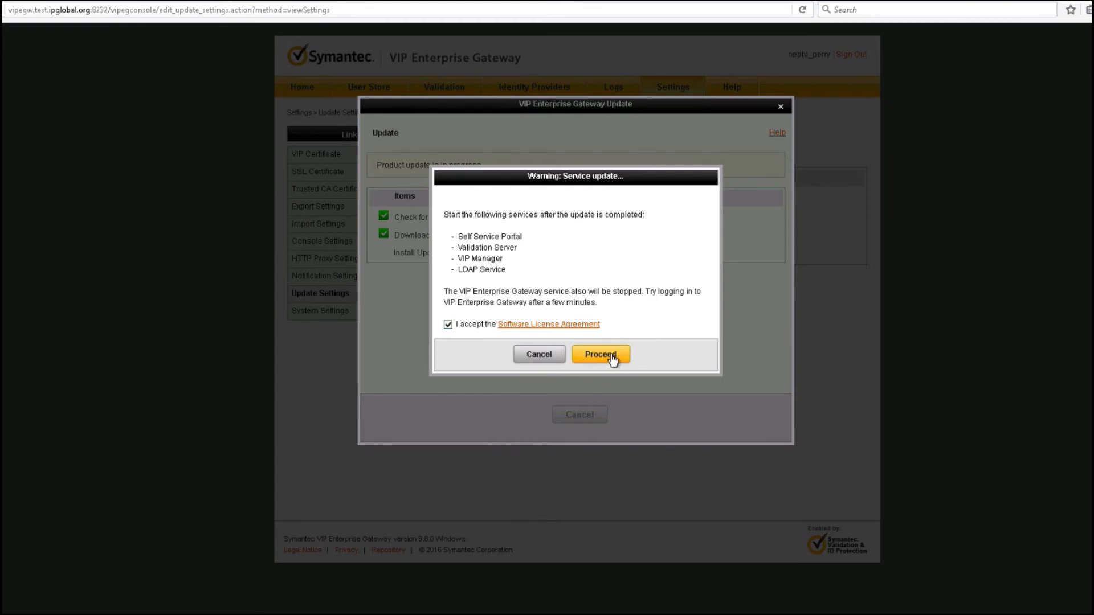
{"action": "left_click", "coordinate": [599, 353]}
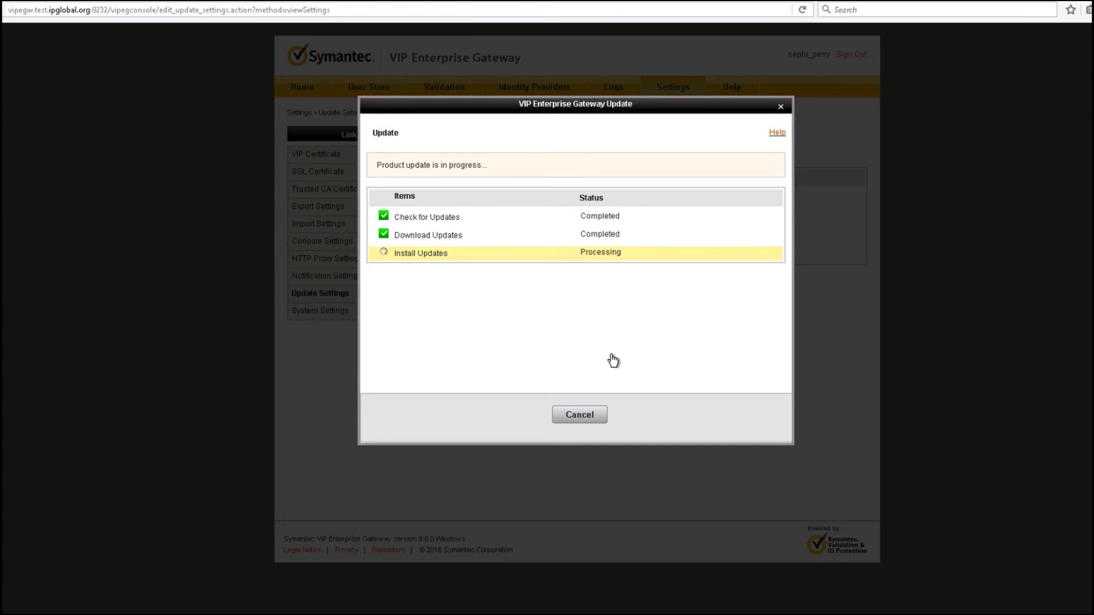
Sign back into the console so the home page reports version 9.8.2
{"action": "left_click", "coordinate": [578, 415]}
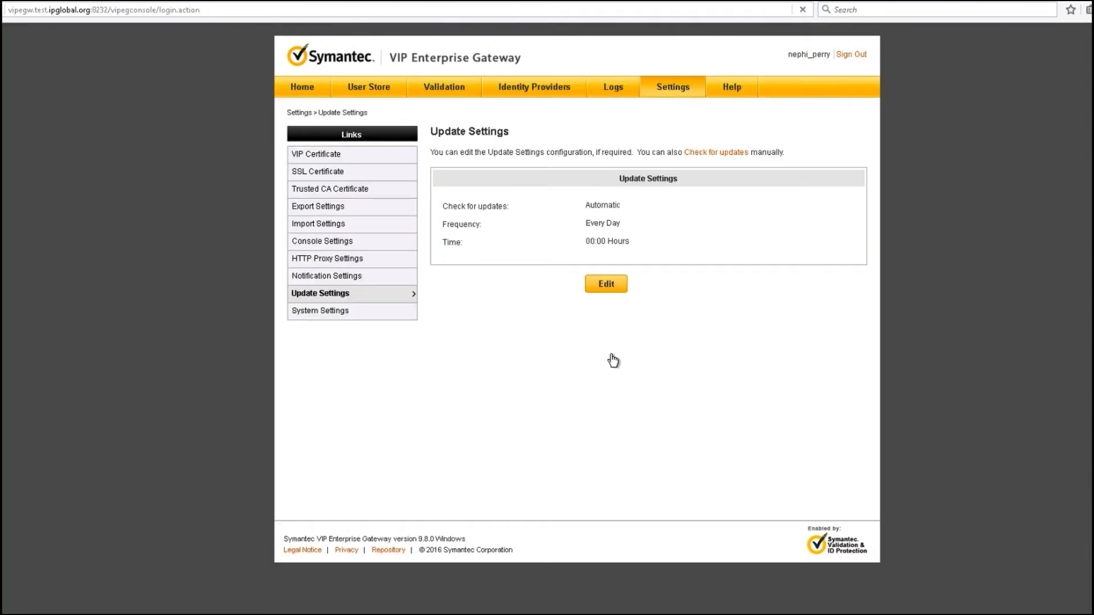
{"action": "left_click", "coordinate": [851, 53]}
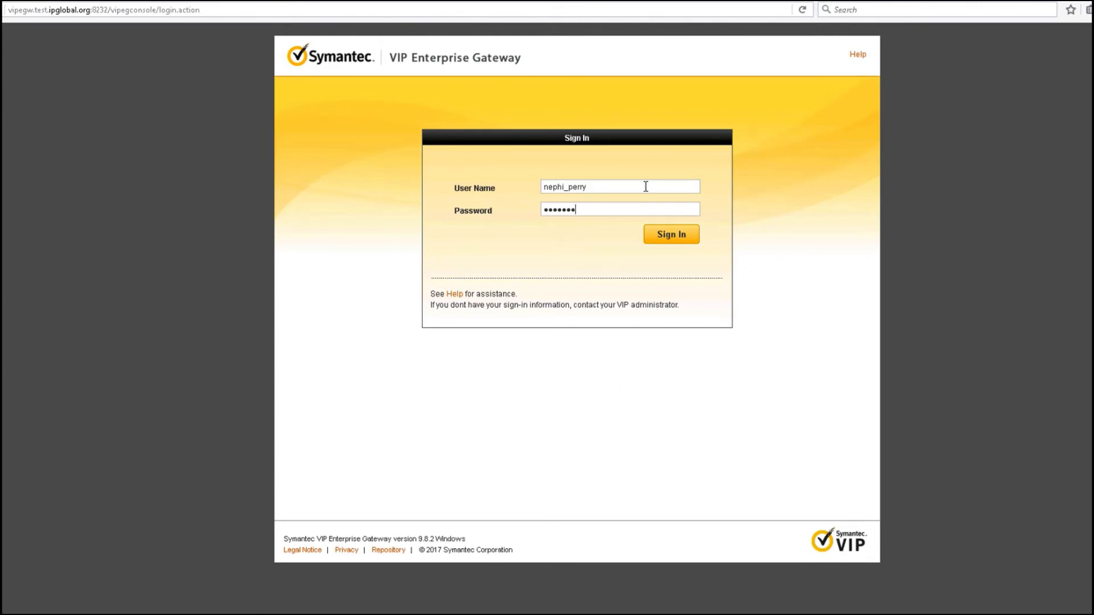
{"action": "left_click", "coordinate": [669, 234]}
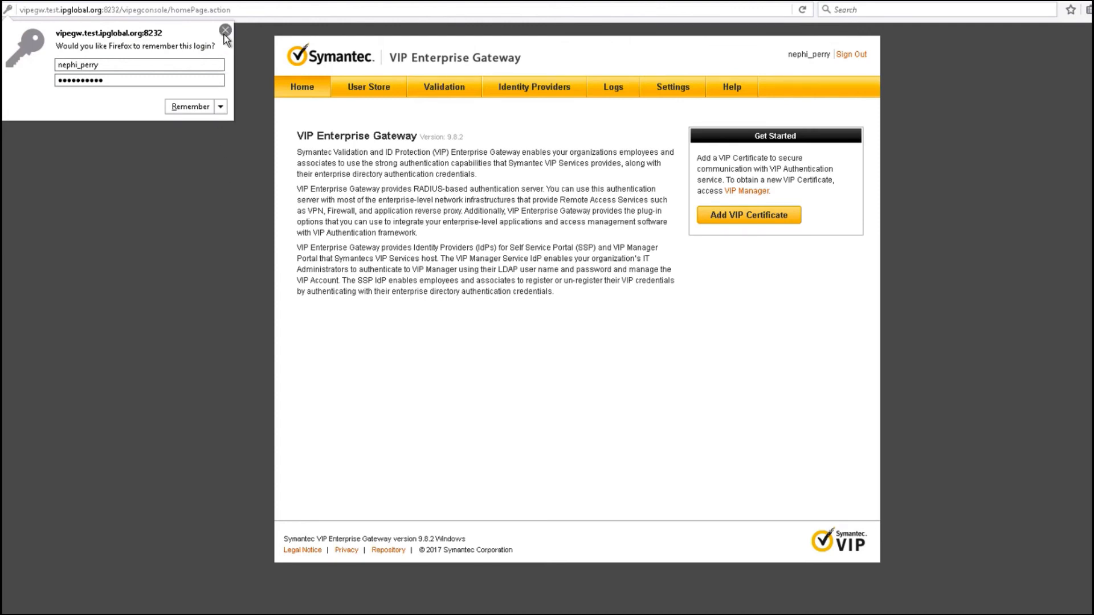
Dismiss Firefox's remember-login popup, leaving the 9.8.2 home page unobstructed
{"action": "left_click", "coordinate": [225, 30]}
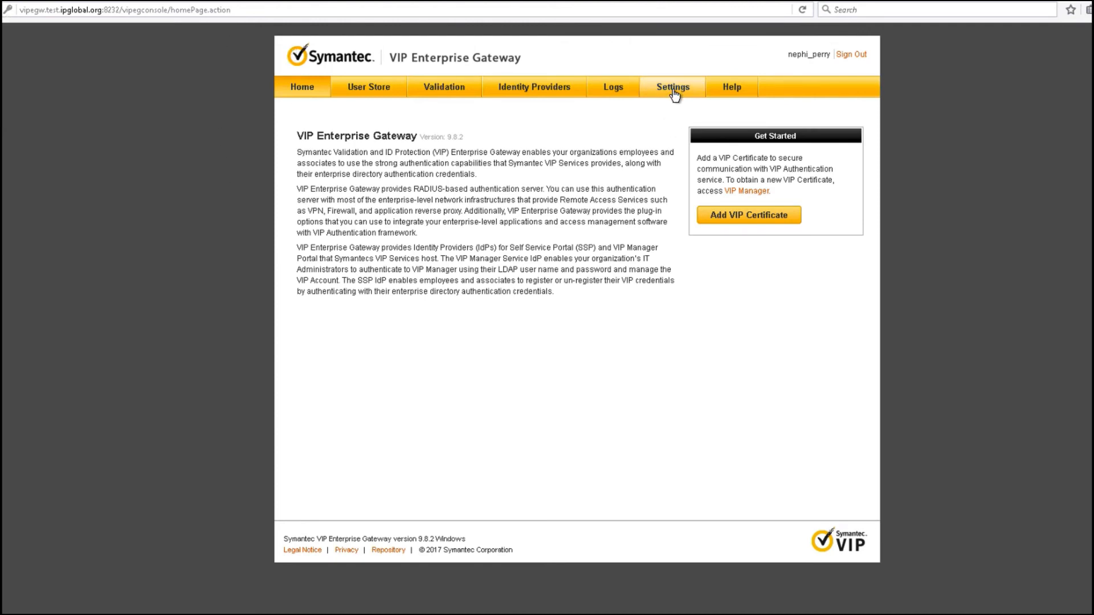
{"action": "mouse_move", "coordinate": [420, 479]}
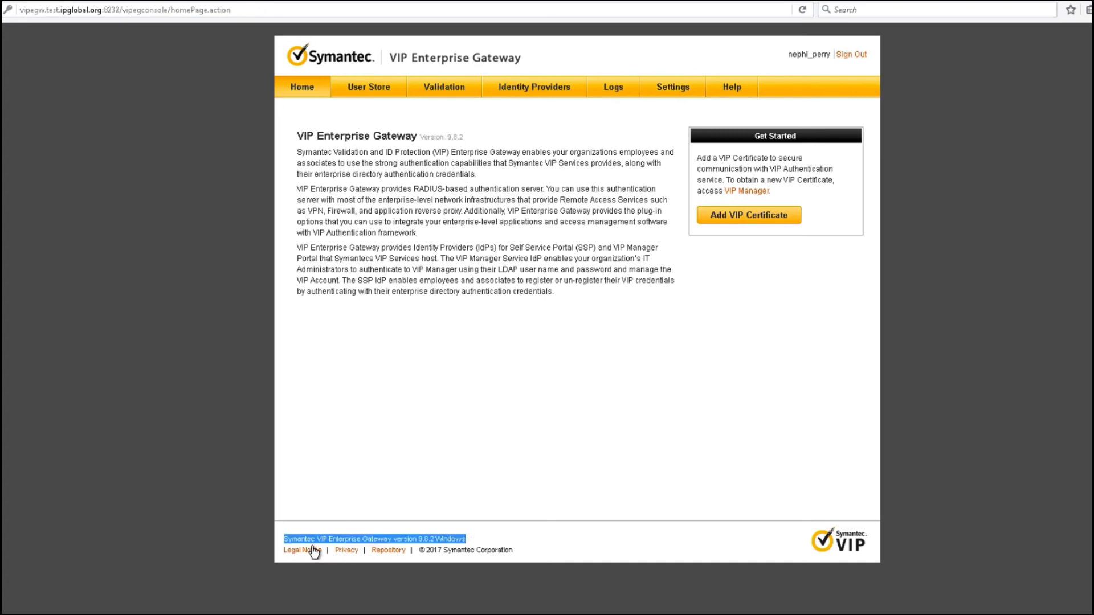
{"action": "mouse_move", "coordinate": [410, 552]}
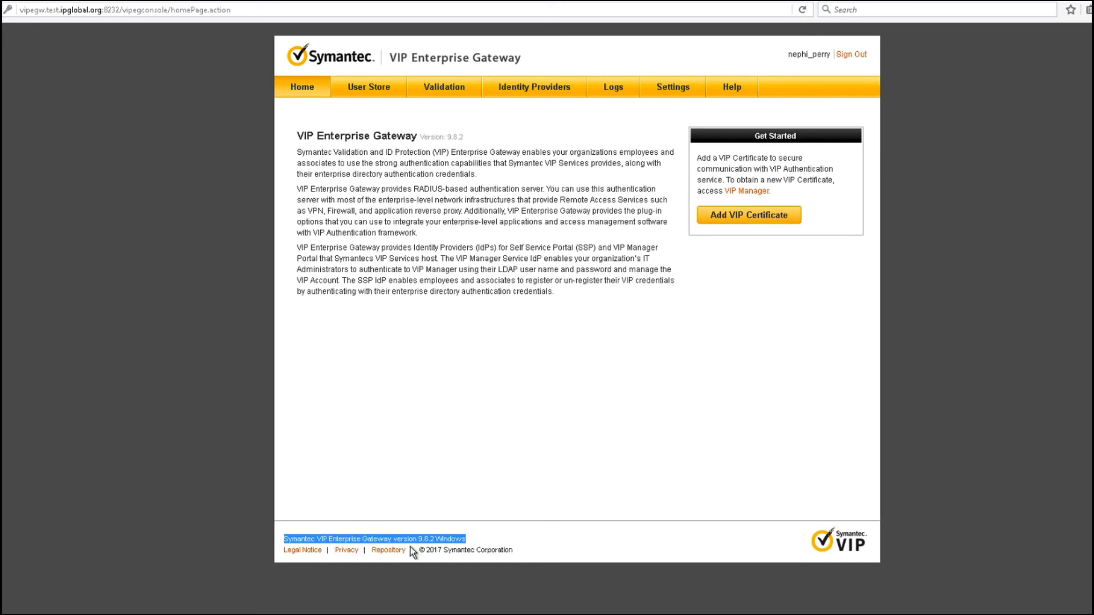
{"action": "mouse_move", "coordinate": [612, 451]}
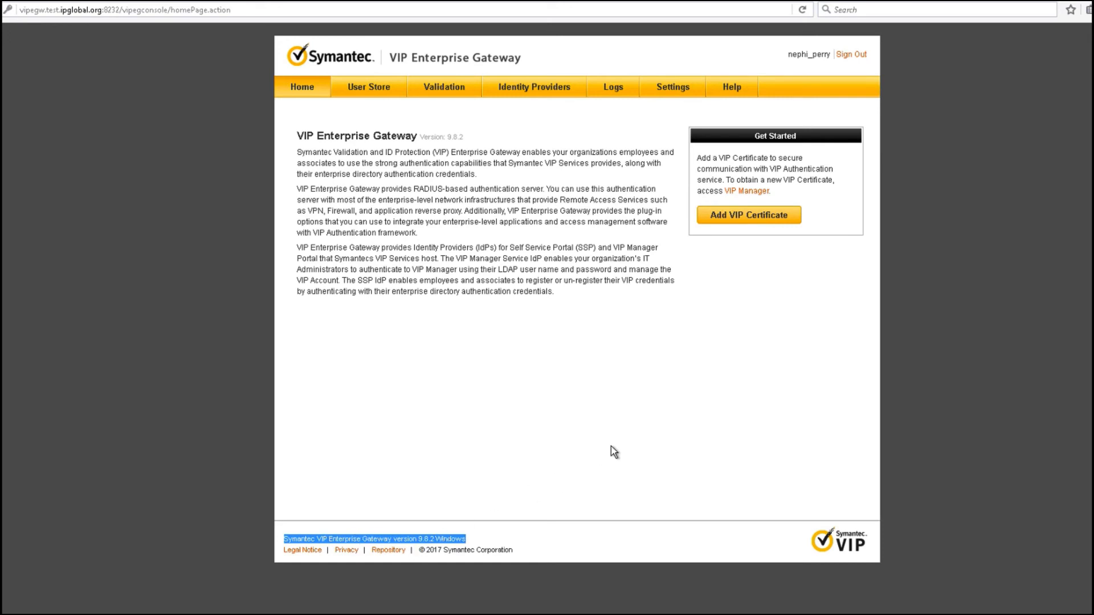